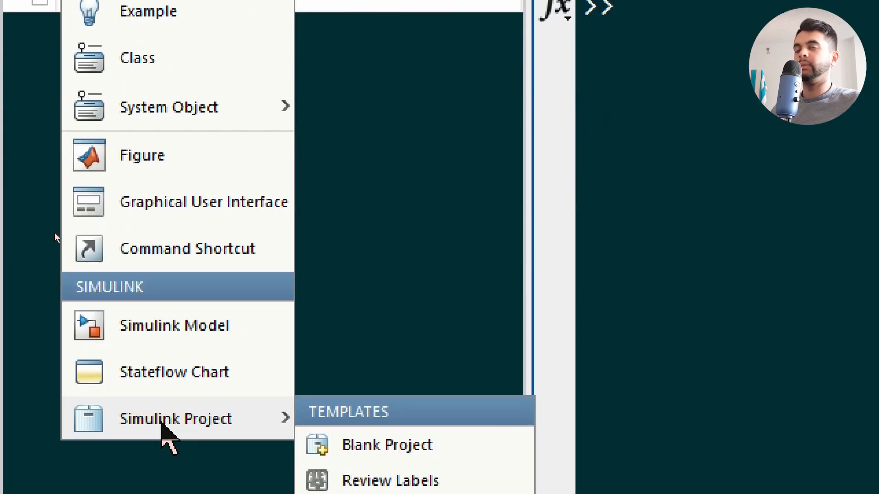
Create a blank Simulink project named Project1, including its project folder.
{"action": "left_click", "coordinate": [386, 444]}
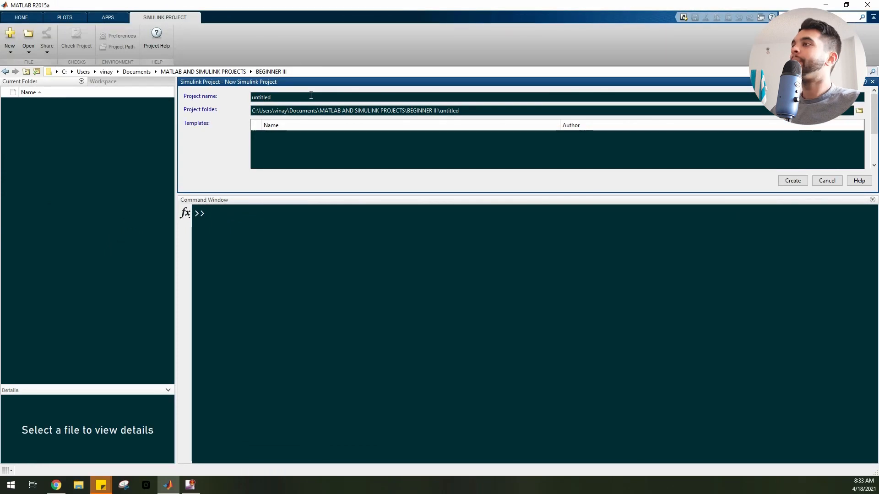
{"action": "type", "text": "Proje"}
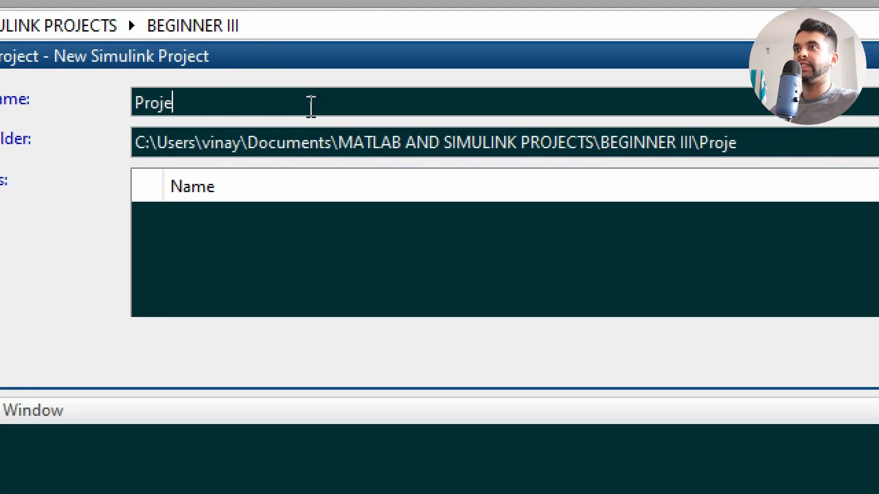
{"action": "type", "text": "ct1"}
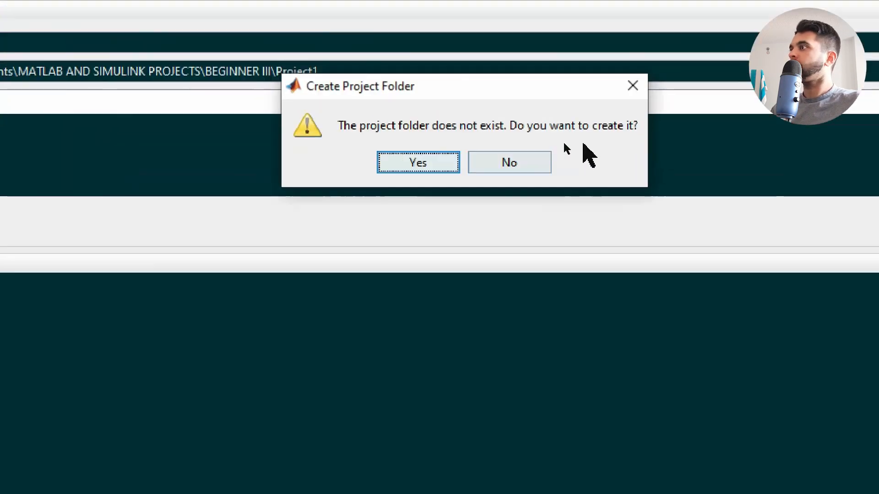
{"action": "left_click", "coordinate": [417, 163]}
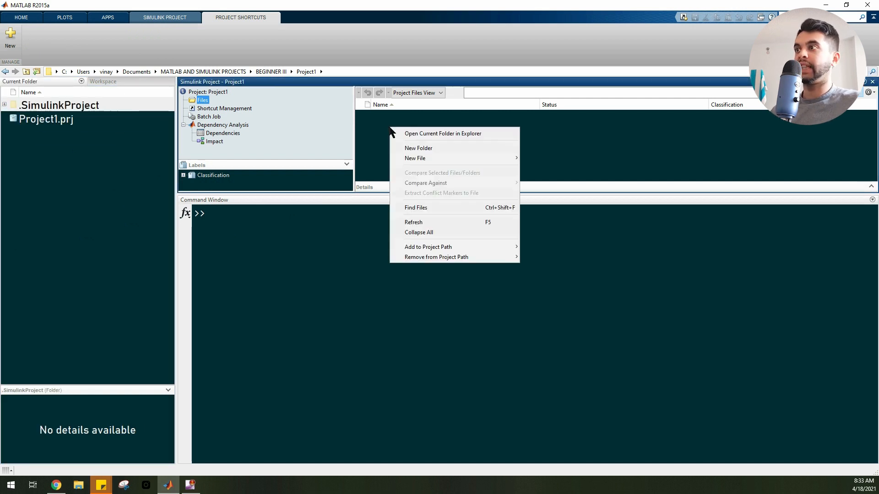
{"action": "mouse_move", "coordinate": [426, 158]}
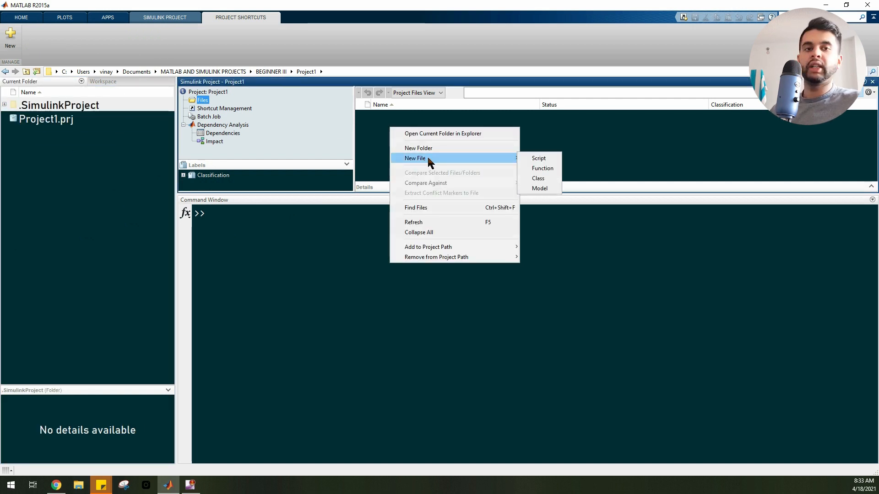
Add script runFirst.m with A = 10; B = 20;, save and close it.
{"action": "left_click", "coordinate": [537, 158]}
{"action": "type", "text": "A = 10"}
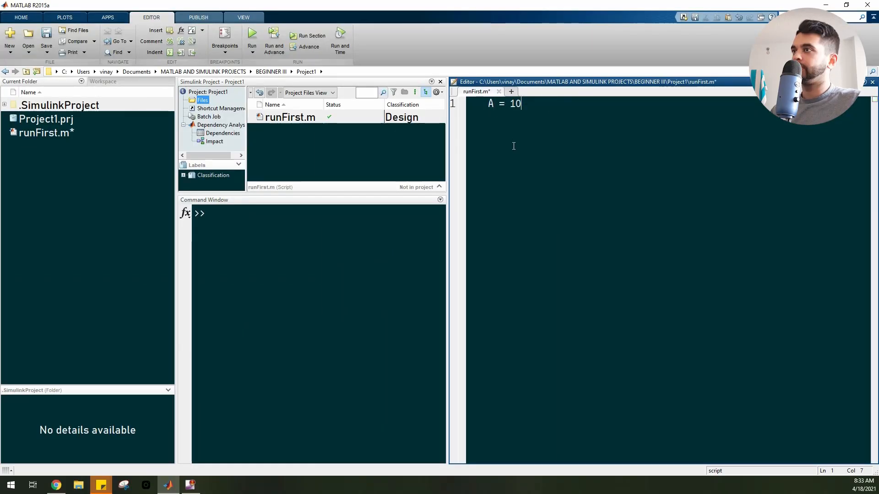
{"action": "type", "text": ";"}
{"action": "type", "text": "B = 20;"}
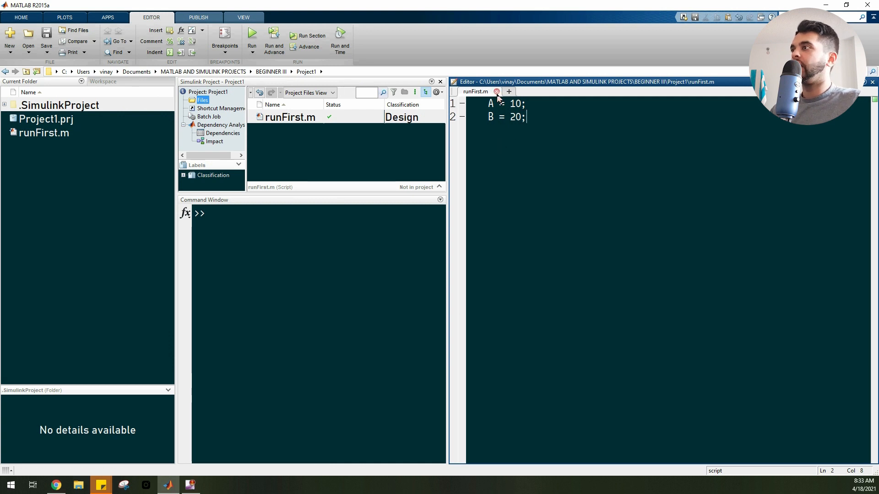
{"action": "left_click", "coordinate": [872, 82]}
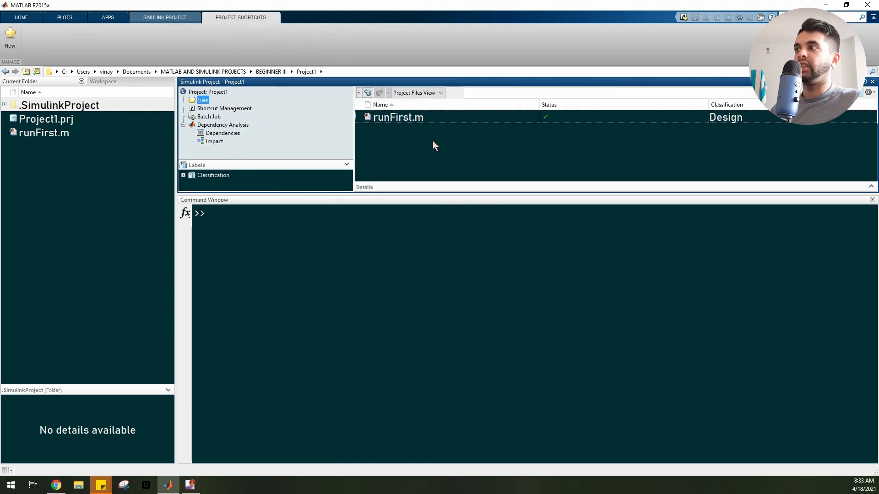
{"action": "left_click", "coordinate": [349, 250]}
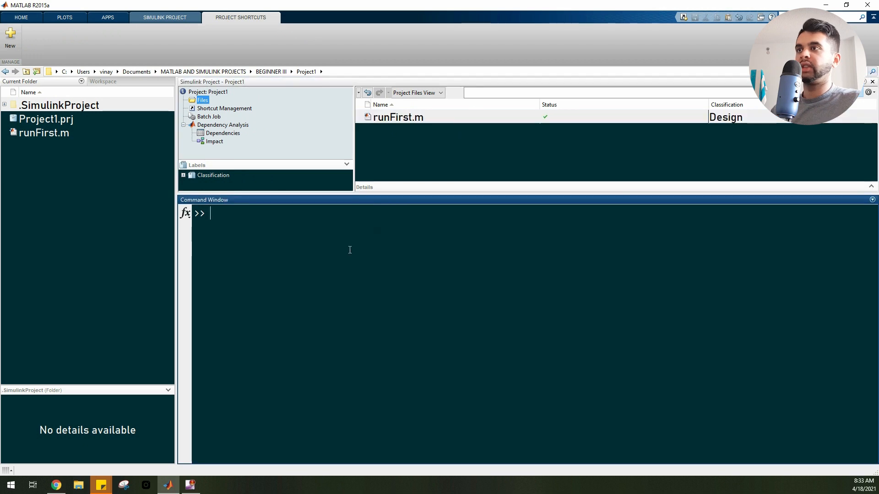
Add model.slx to Project1, open it, and close Simulink Preferences.
{"action": "right_click", "coordinate": [477, 146]}
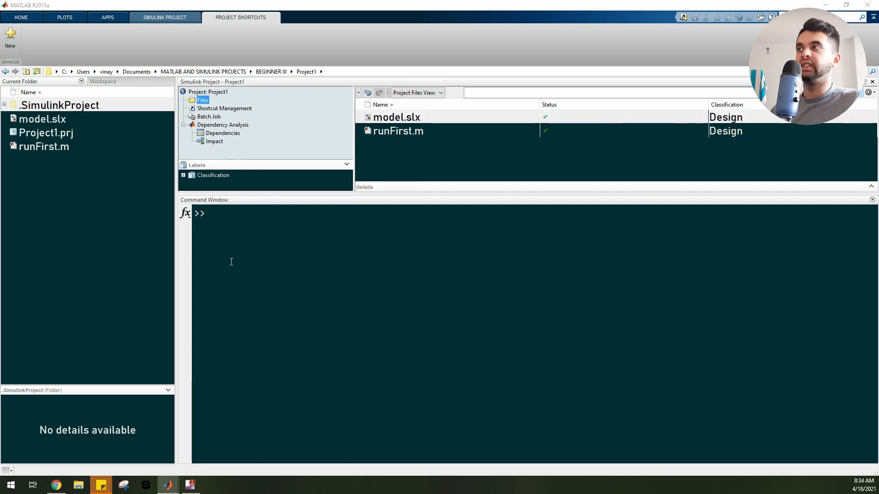
{"action": "double_click", "coordinate": [396, 117]}
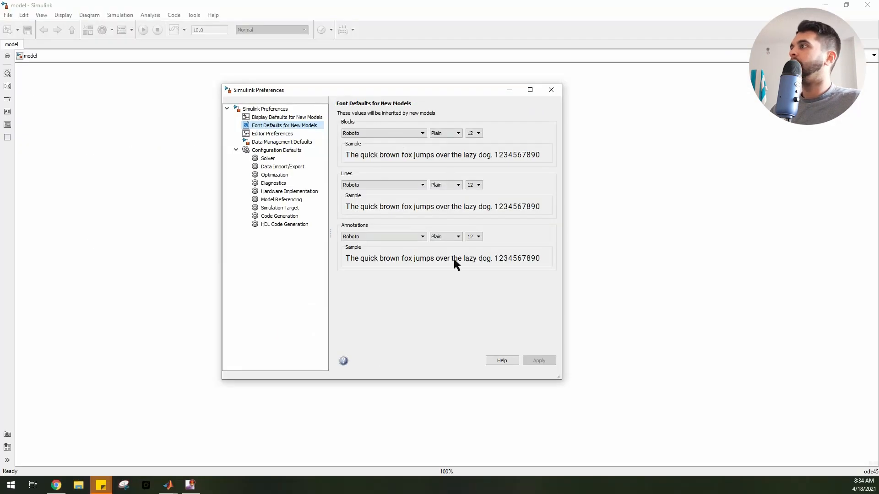
{"action": "left_click", "coordinate": [550, 90]}
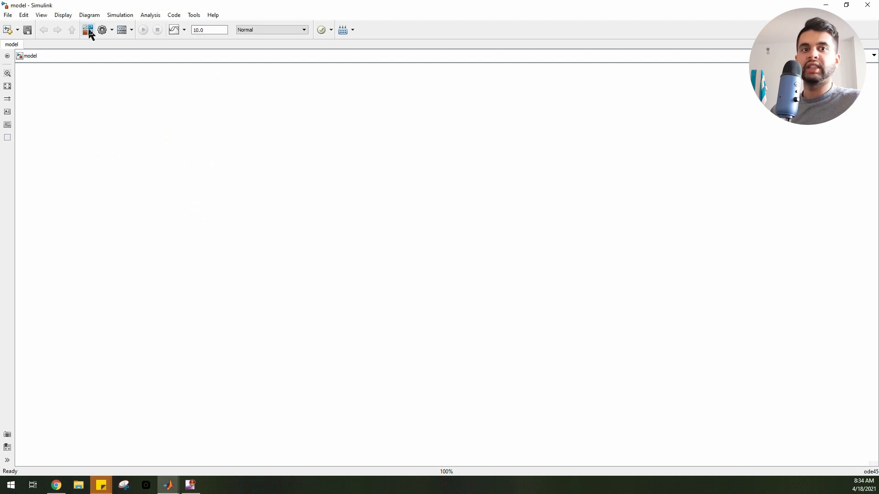
Add Constant blocks A and B with hidden names, plus a stretched Mux block.
{"action": "left_click", "coordinate": [87, 30]}
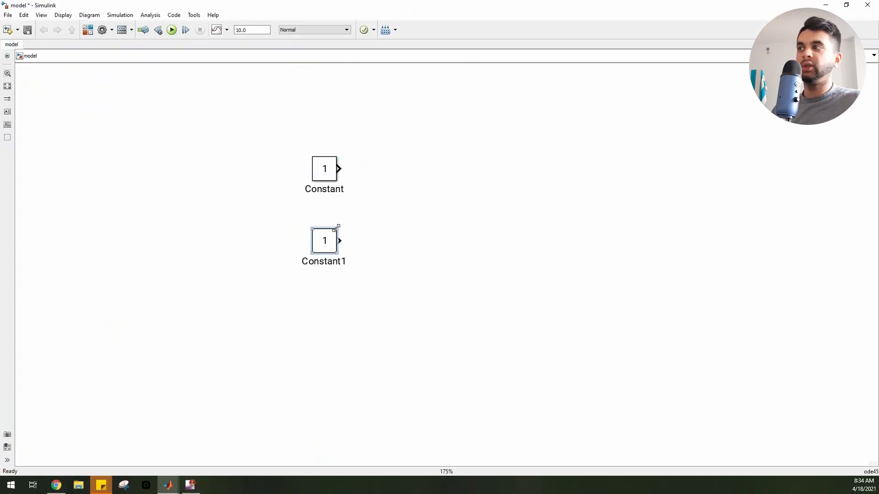
{"action": "double_click", "coordinate": [324, 169]}
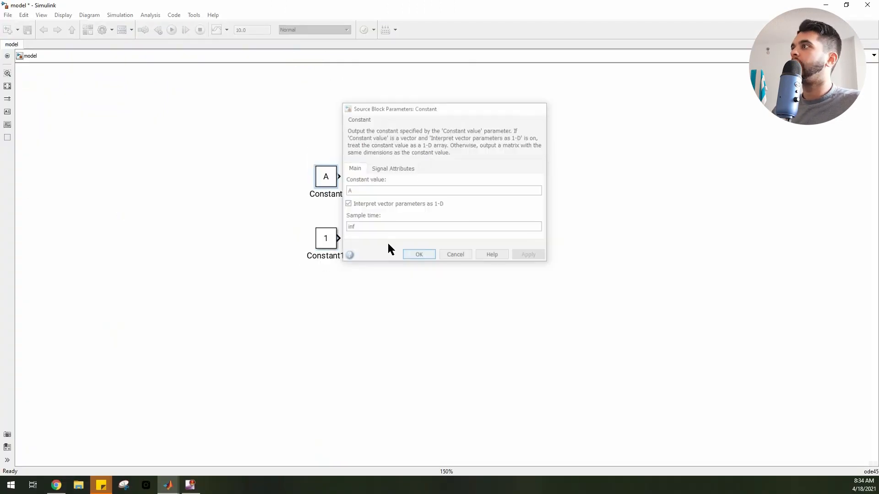
{"action": "left_click", "coordinate": [419, 254]}
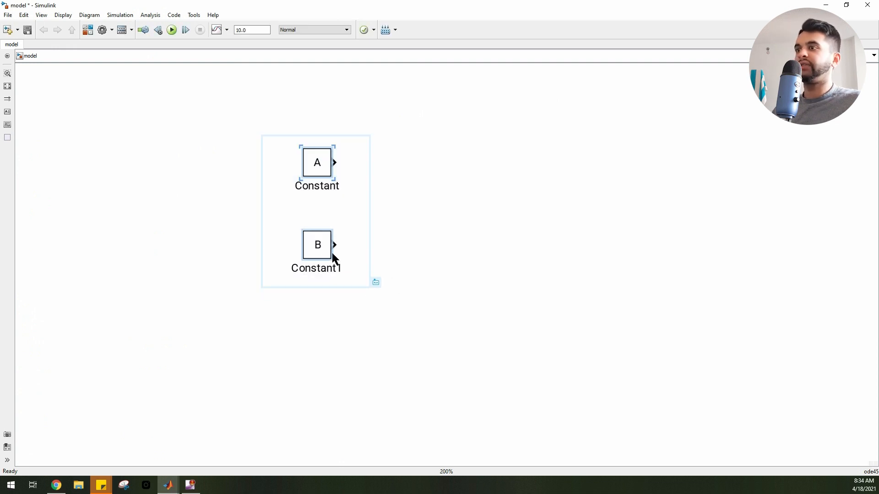
{"action": "right_click", "coordinate": [332, 258]}
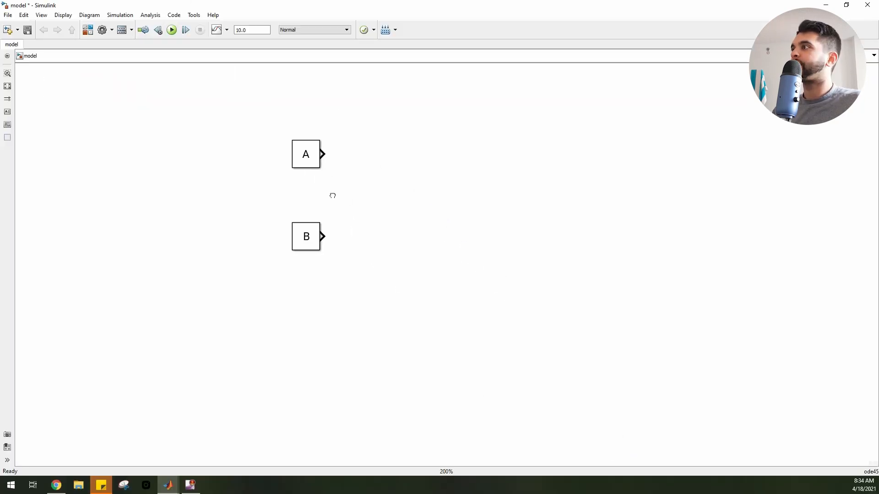
{"action": "left_click", "coordinate": [87, 29]}
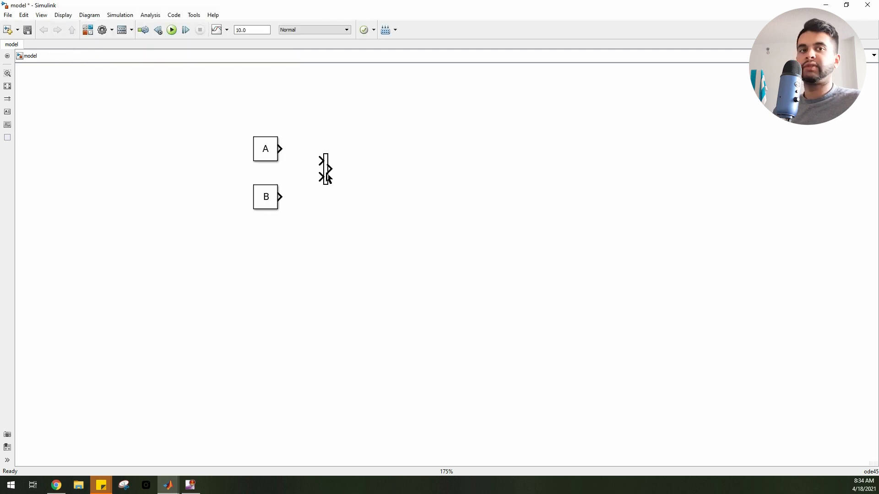
{"action": "left_click_drag", "start_coordinate": [282, 148], "coordinate": [324, 168]}
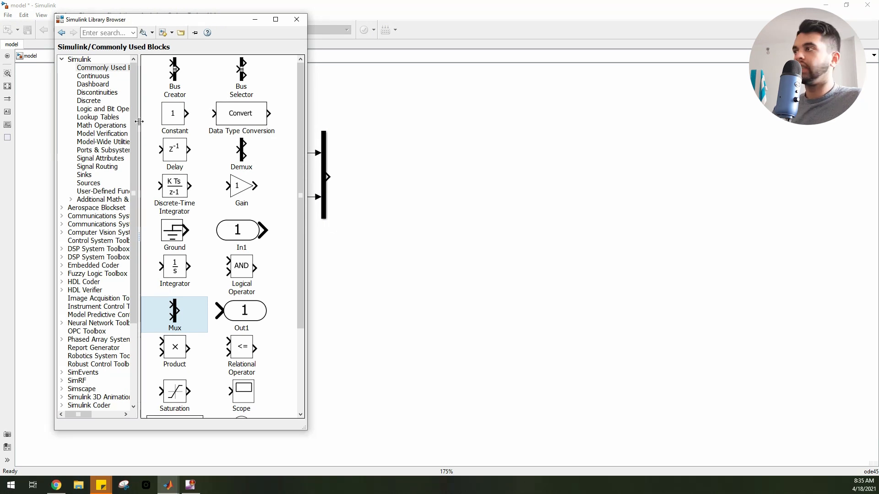
Browse the Sources library and pick the Repeating Stair Sequence block.
{"action": "left_click", "coordinate": [93, 76]}
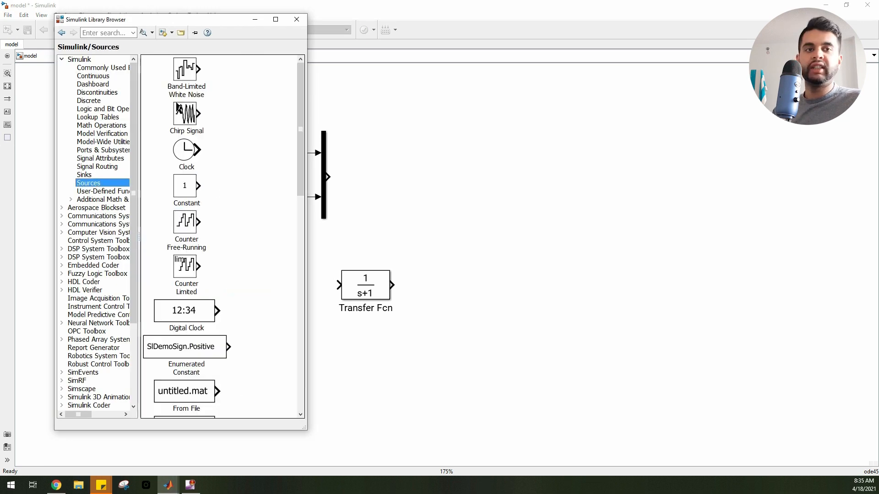
{"action": "scroll", "scroll_direction": "down", "scroll_amount": 3}
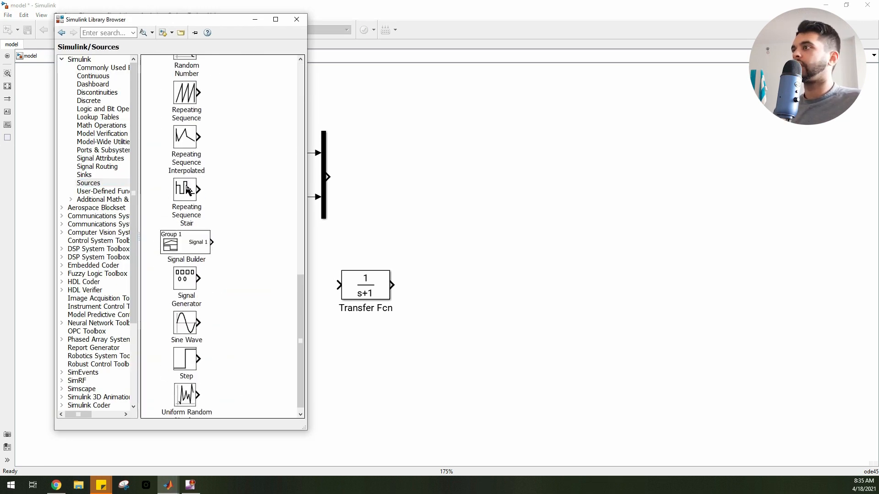
{"action": "left_click", "coordinate": [296, 19]}
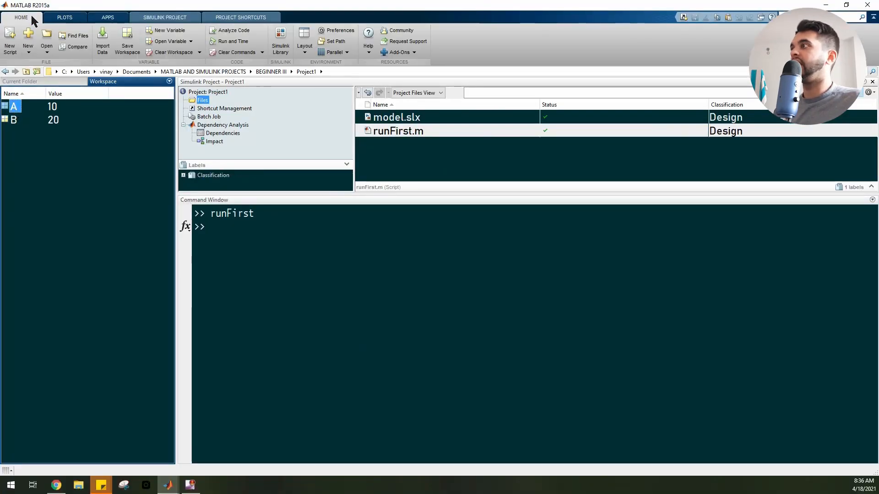
{"action": "mouse_move", "coordinate": [117, 59]}
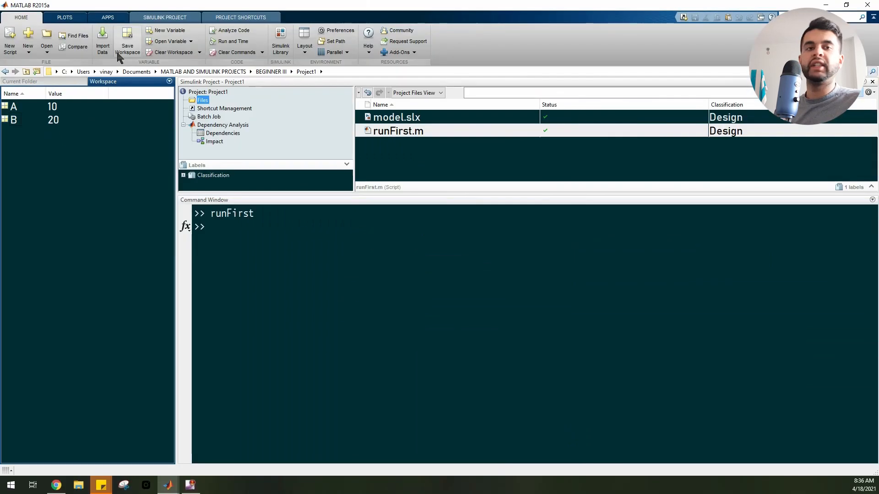
Save the workspace variables to userInputs.mat.
{"action": "left_click", "coordinate": [127, 41]}
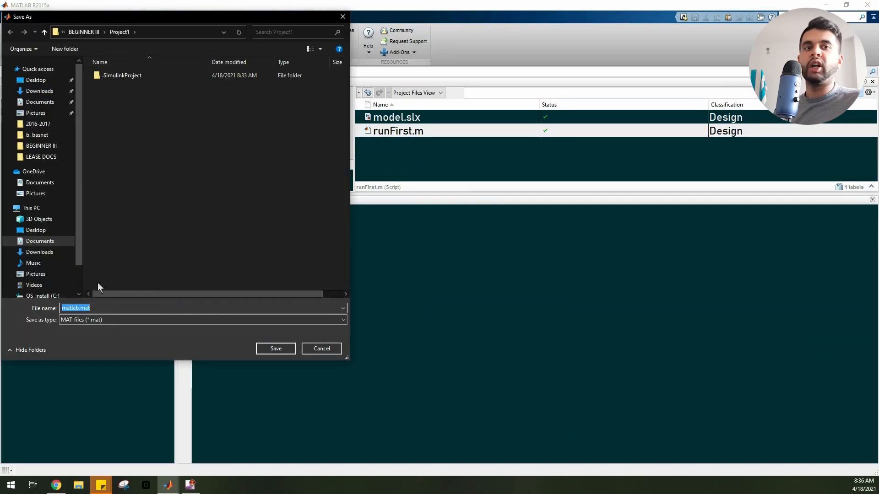
{"action": "type", "text": "userInputs"}
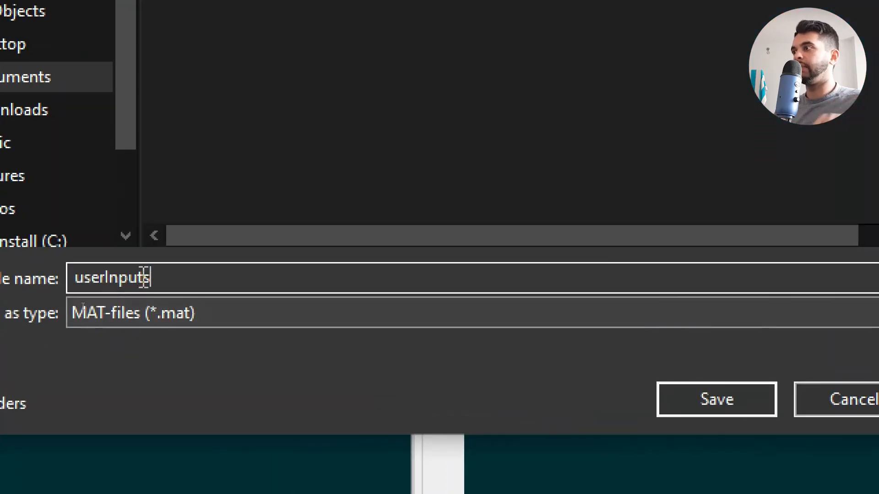
{"action": "left_click", "coordinate": [715, 399]}
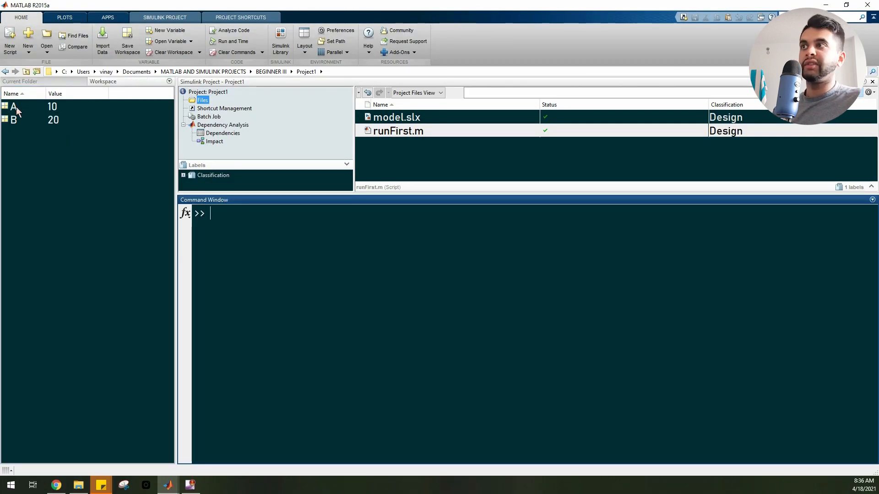
Inspect workspace variable A's value, then return to the Simulink model.
{"action": "left_click", "coordinate": [11, 107]}
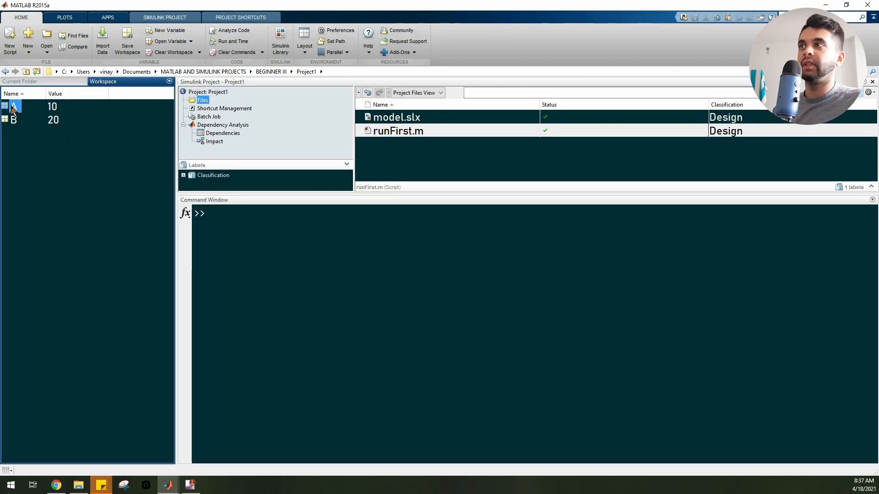
{"action": "double_click", "coordinate": [13, 105]}
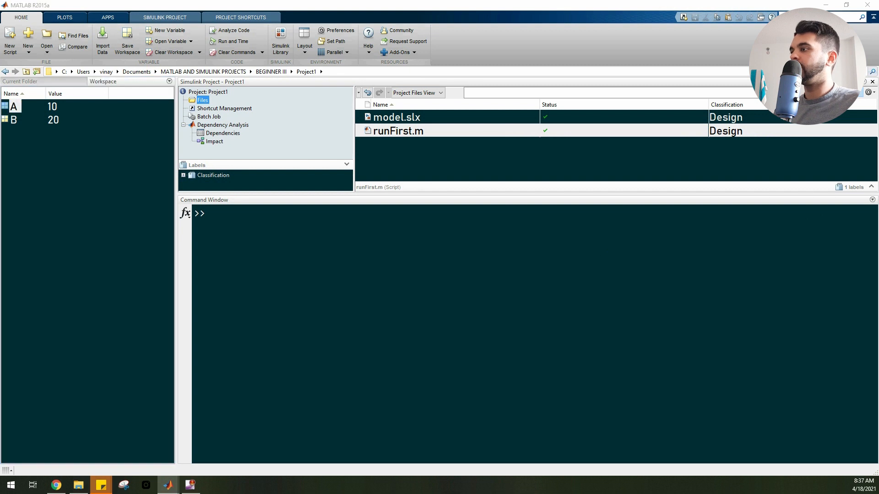
{"action": "left_click", "coordinate": [280, 40]}
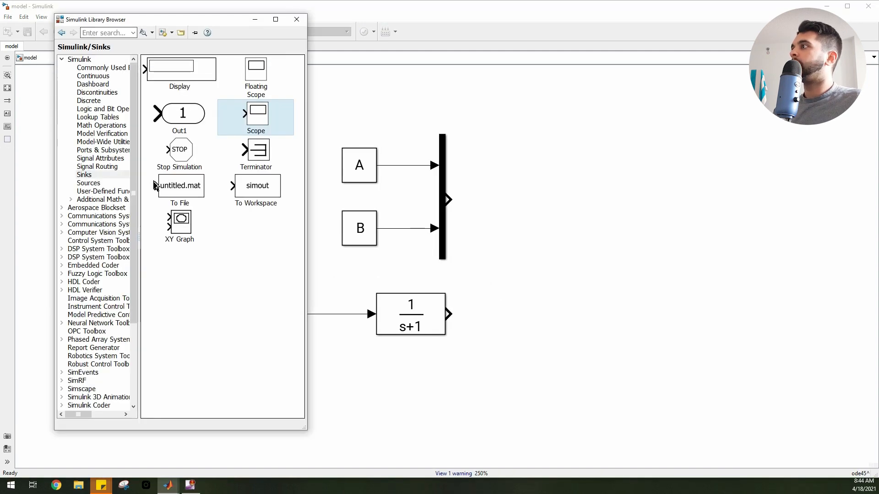
Browse Math Operations and Signal Routing to add the Step source and second Mux.
{"action": "left_click", "coordinate": [102, 125]}
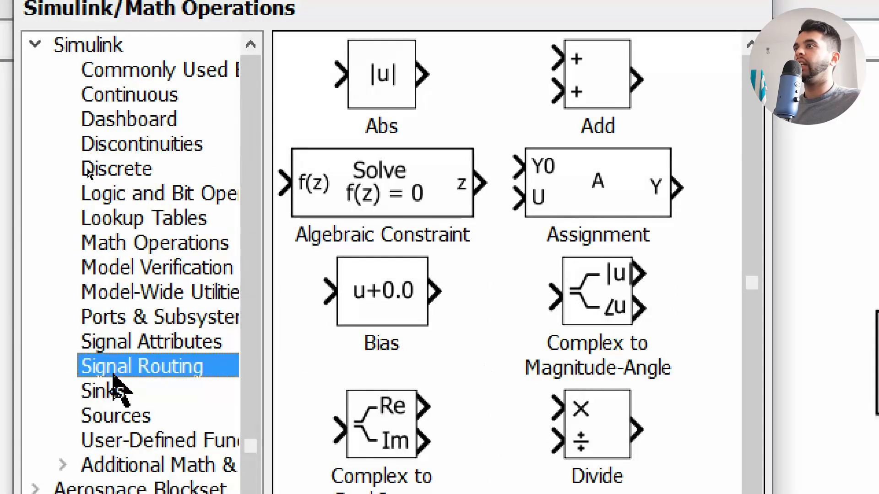
{"action": "left_click", "coordinate": [140, 366]}
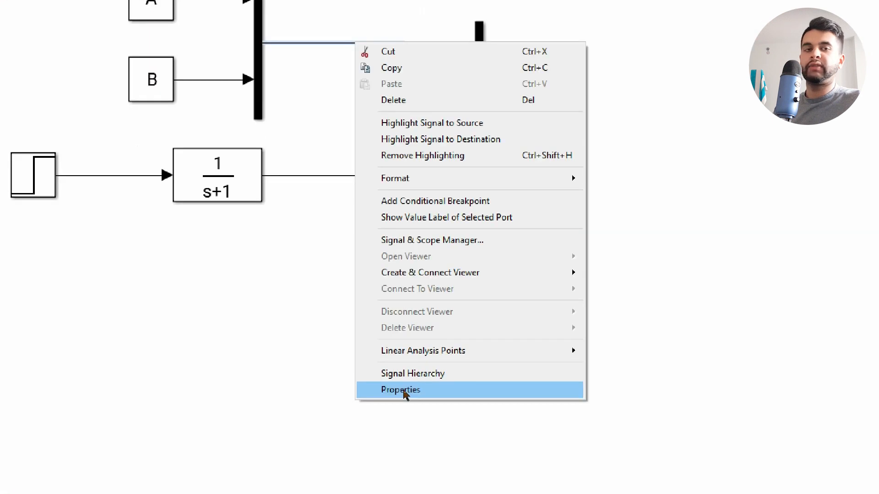
Name the signal lines vector, scalar, A and B via their properties.
{"action": "left_click", "coordinate": [400, 390]}
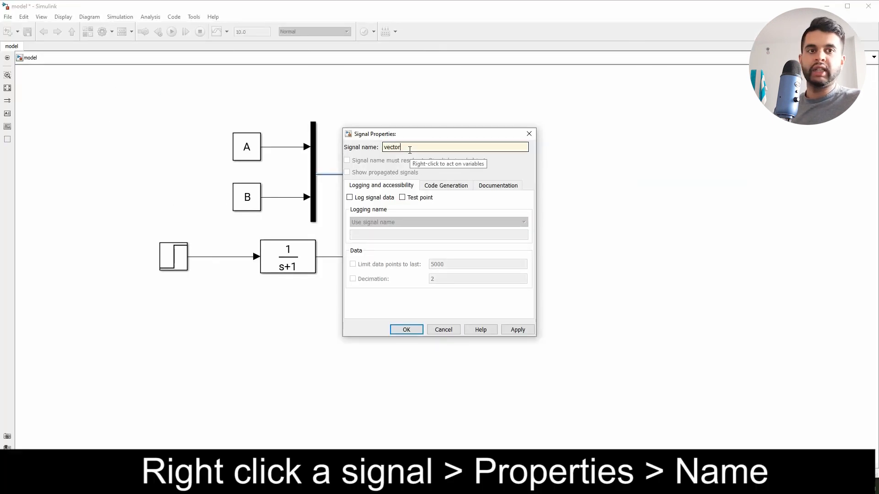
{"action": "left_click", "coordinate": [406, 329]}
{"action": "type", "text": "scalar"}
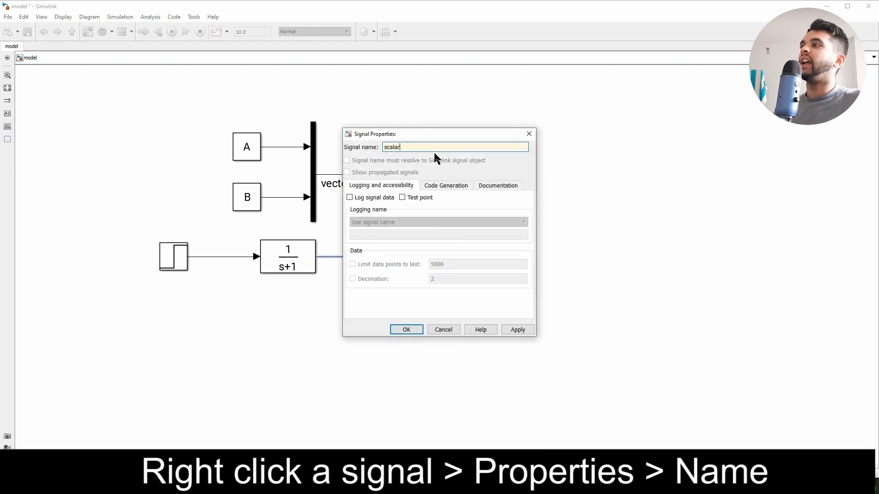
{"action": "left_click", "coordinate": [406, 330]}
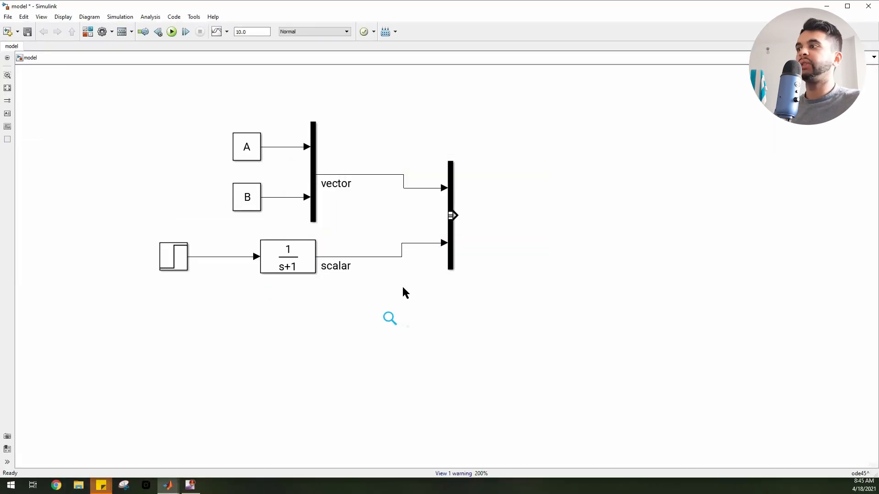
{"action": "right_click", "coordinate": [295, 155]}
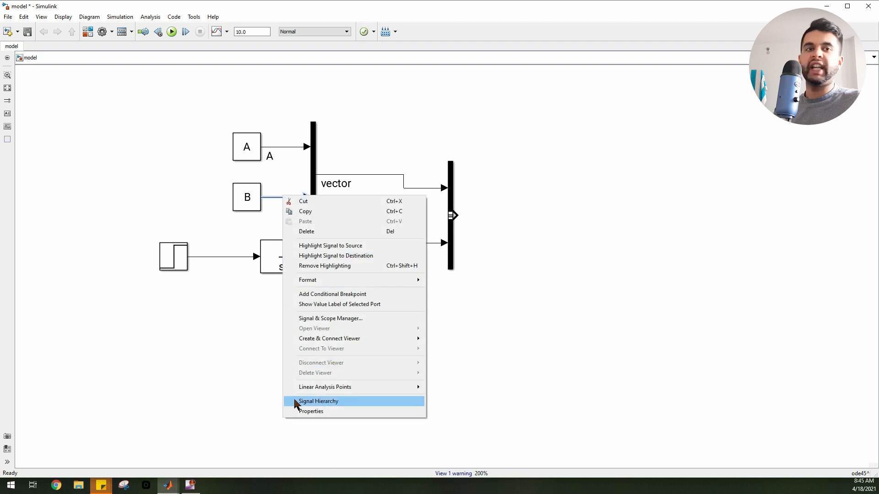
{"action": "left_click", "coordinate": [311, 412]}
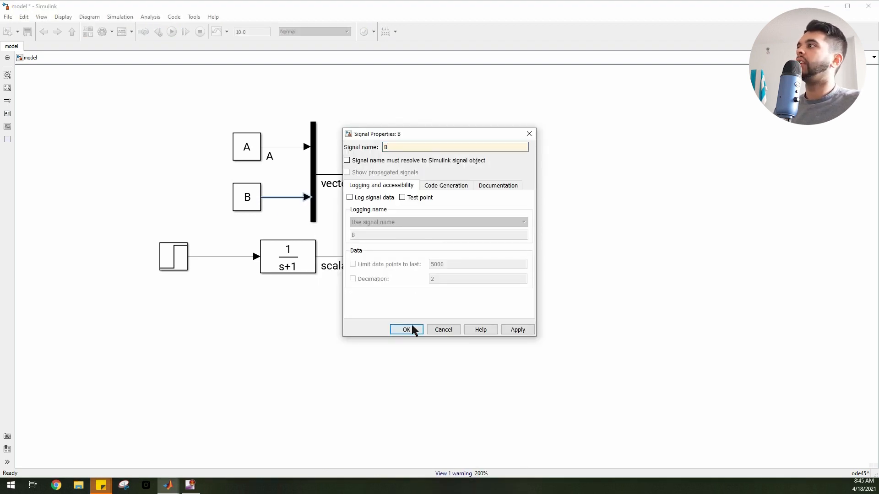
{"action": "left_click", "coordinate": [406, 330]}
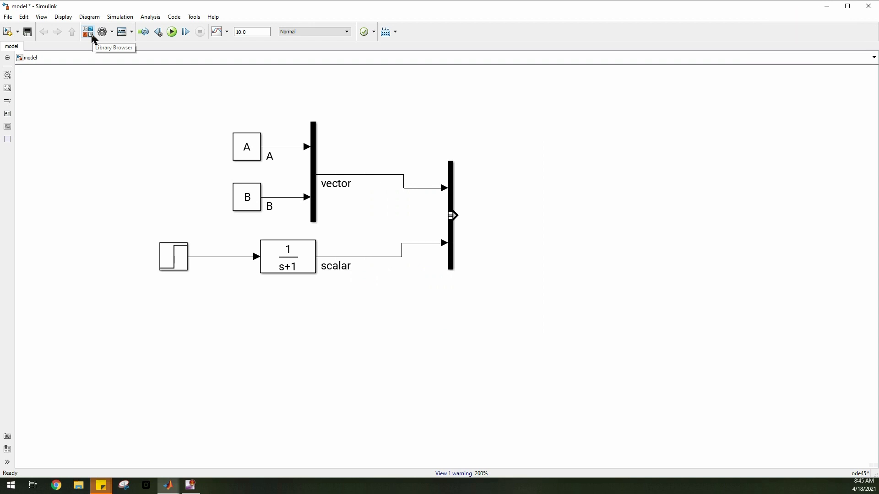
Browse Ports & Subsystems in the Library Browser to add a Subsystem block.
{"action": "left_click", "coordinate": [88, 31]}
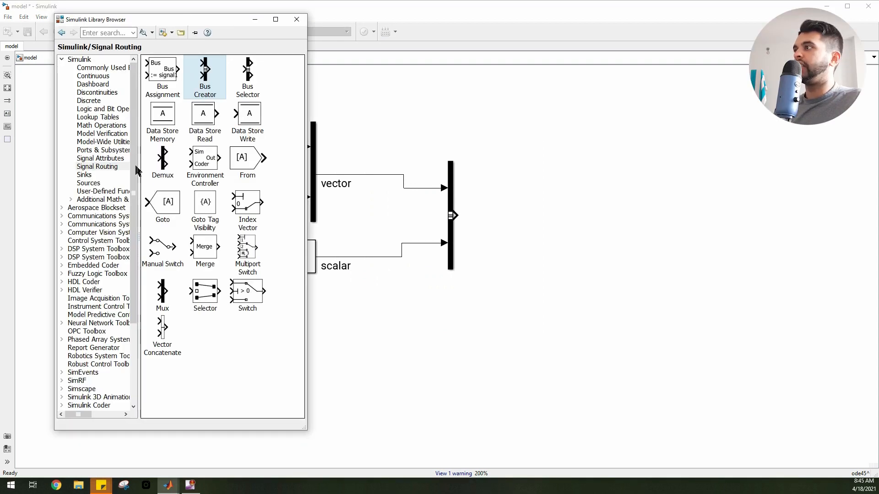
{"action": "left_click", "coordinate": [102, 149]}
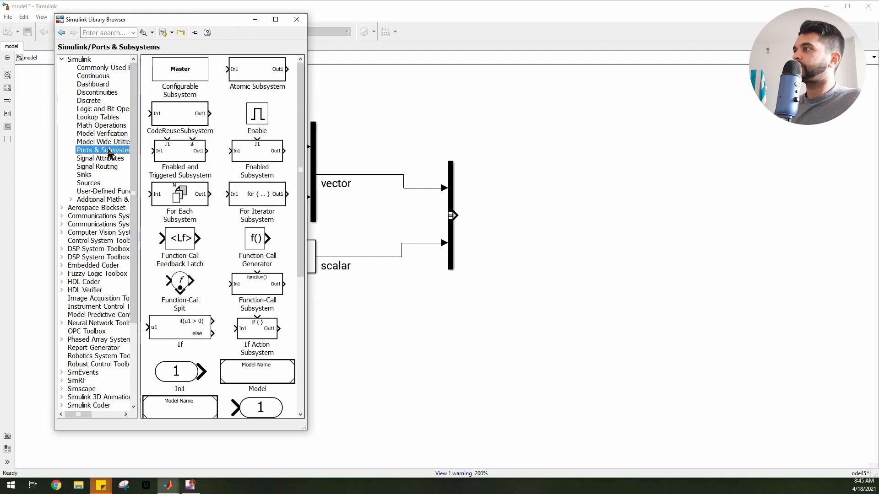
{"action": "scroll", "scroll_direction": "down", "scroll_amount": 3}
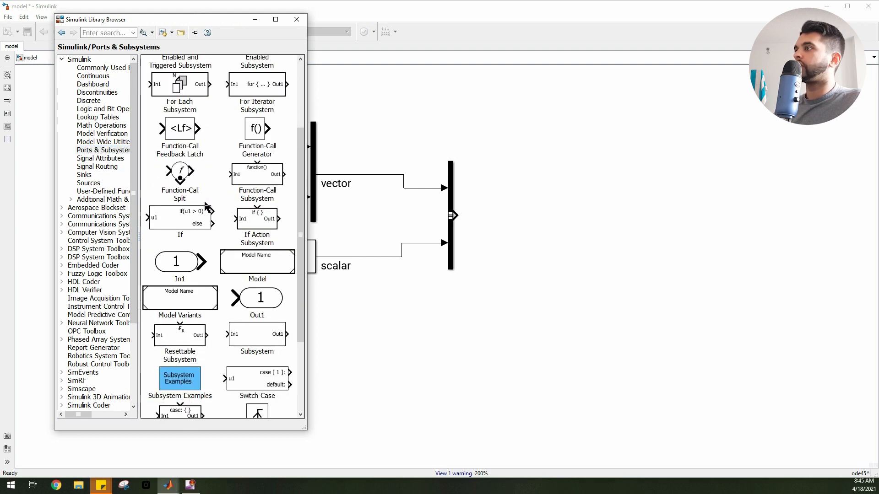
{"action": "scroll", "scroll_direction": "down", "scroll_amount": 3}
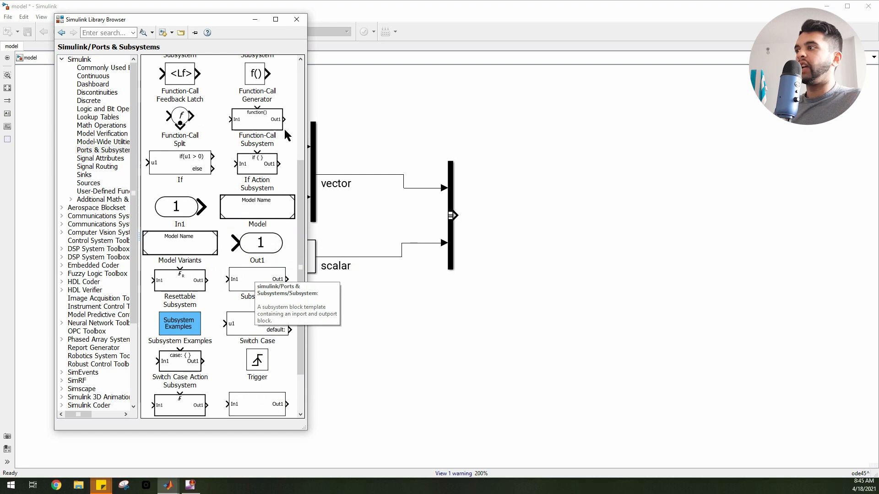
{"action": "left_click", "coordinate": [102, 125]}
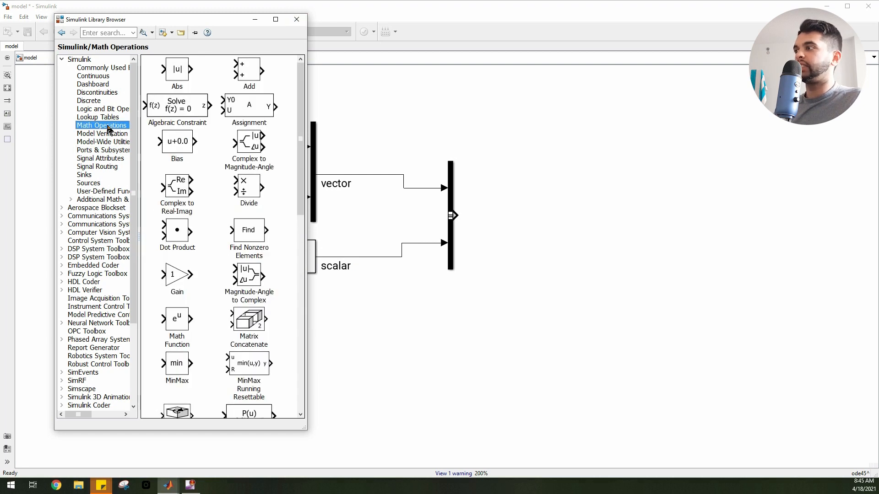
{"action": "scroll", "scroll_direction": "down", "scroll_amount": 3}
{"action": "type", "text": "Simple M"}
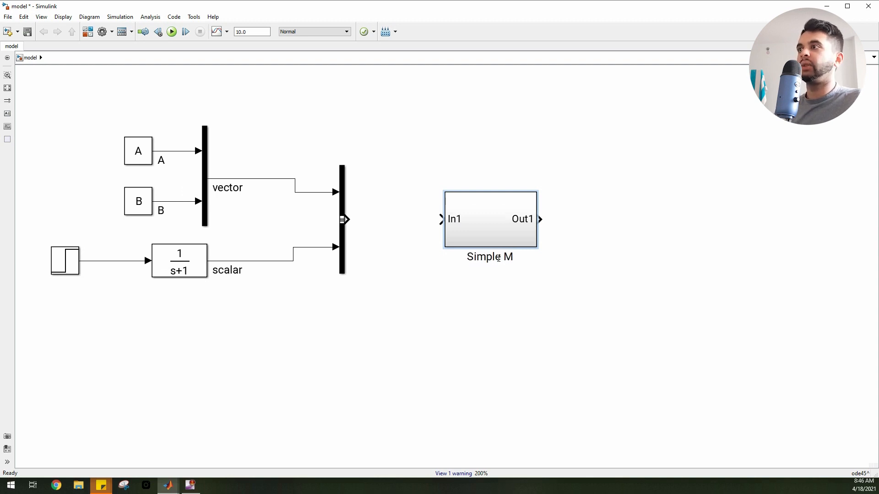
Mask the subsystem with icon command disp('V^D','texmode','on').
{"action": "double_click", "coordinate": [490, 219]}
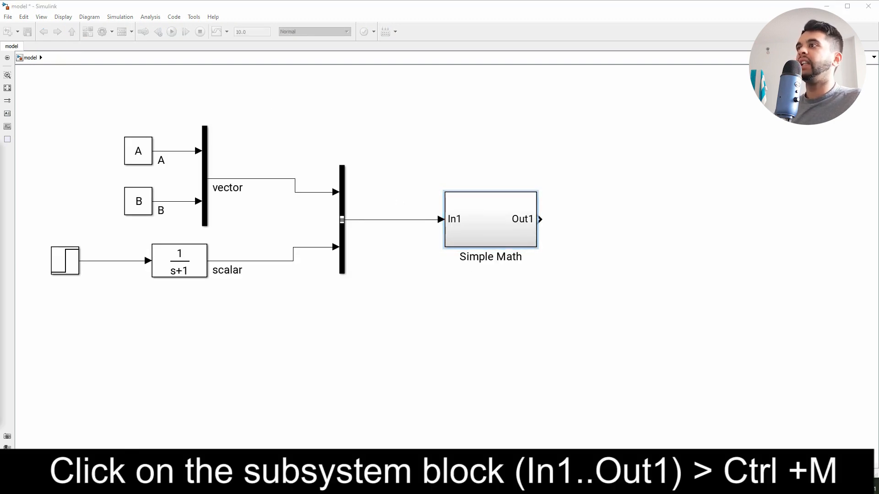
{"action": "key", "text": "ctrl+m"}
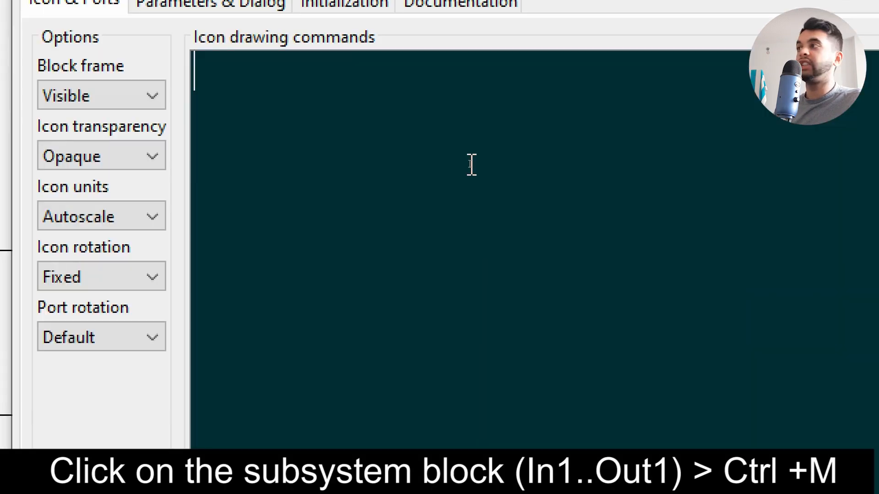
{"action": "type", "text": "disp('',)"}
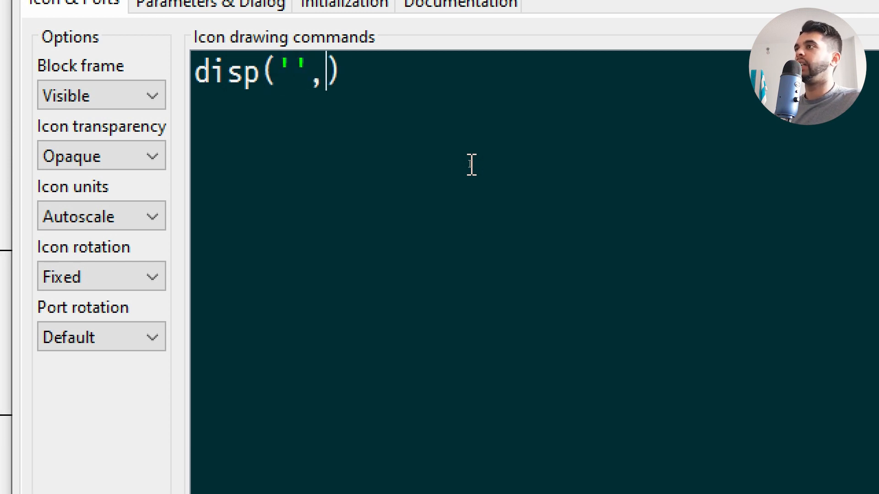
{"action": "type", "text": "'texmode',"}
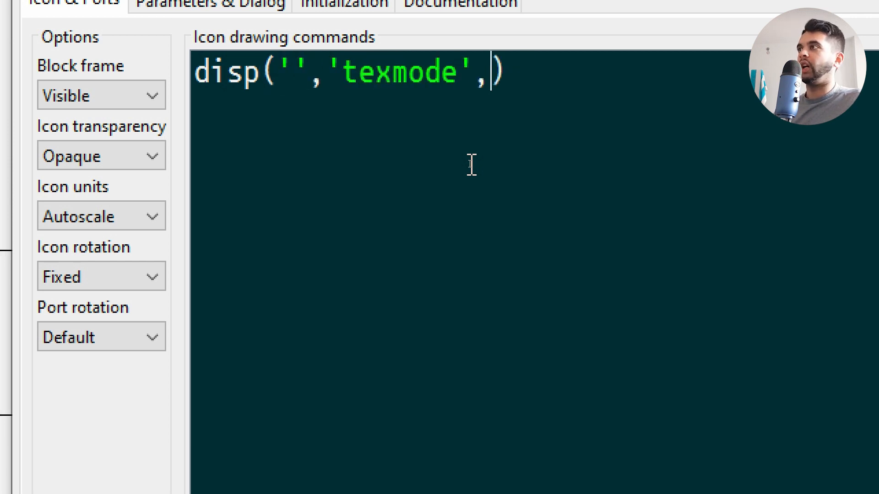
{"action": "type", "text": "'on'"}
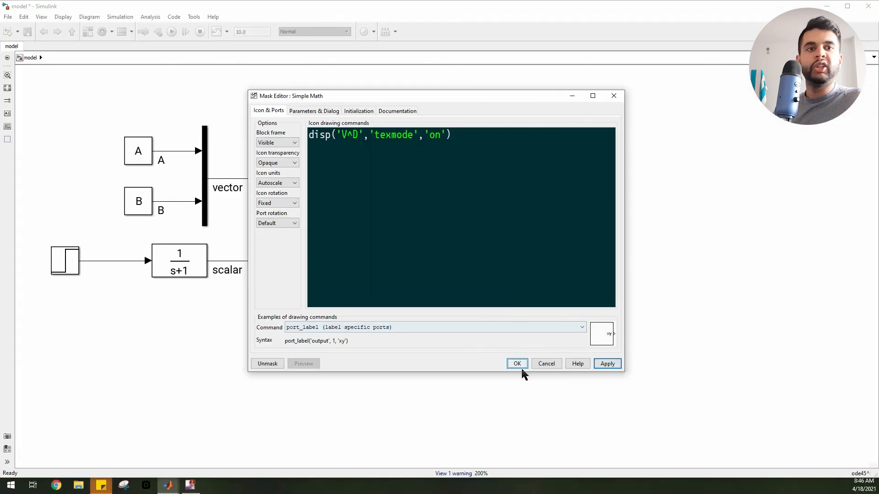
{"action": "left_click", "coordinate": [517, 364]}
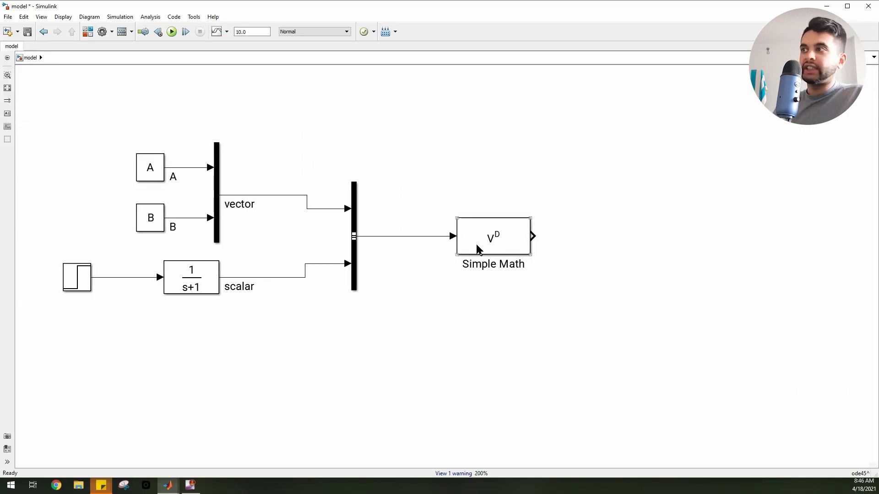
Inside Simple Math, add a Bus Selector outputting 'vector' and a Sum of Elements block.
{"action": "double_click", "coordinate": [493, 236]}
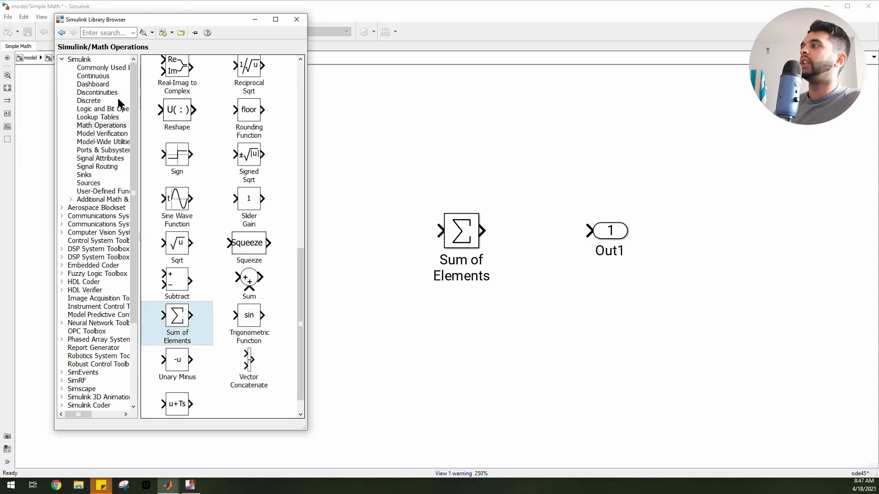
{"action": "left_click", "coordinate": [93, 75]}
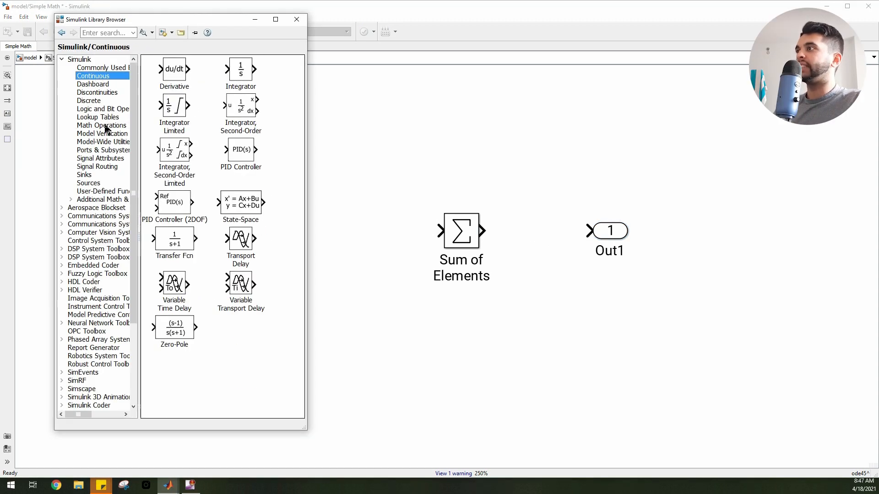
{"action": "left_click", "coordinate": [97, 166]}
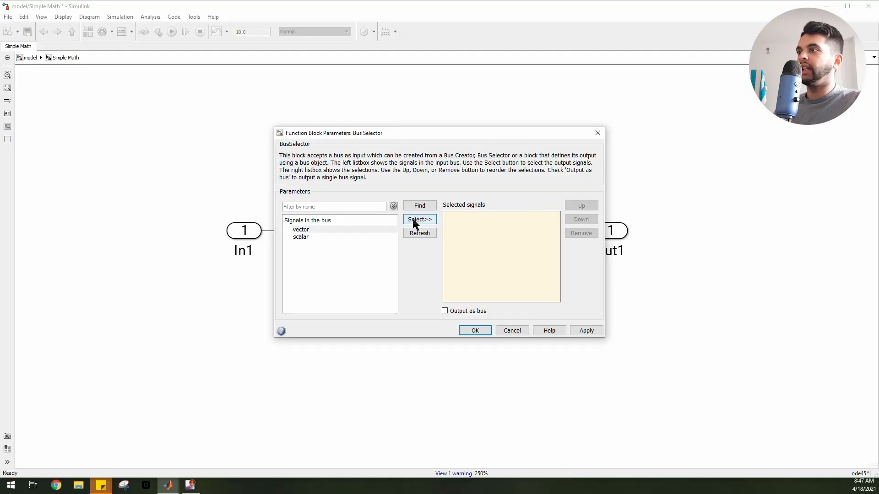
{"action": "left_click", "coordinate": [474, 330]}
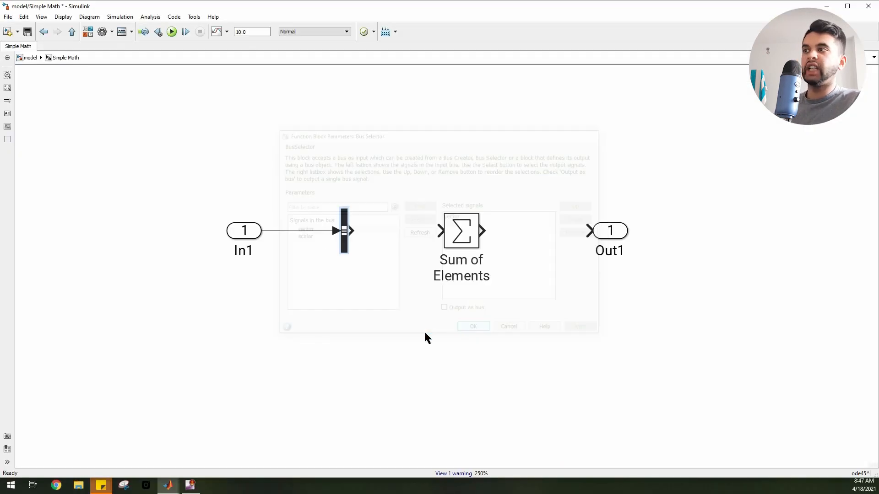
{"action": "left_click", "coordinate": [472, 327]}
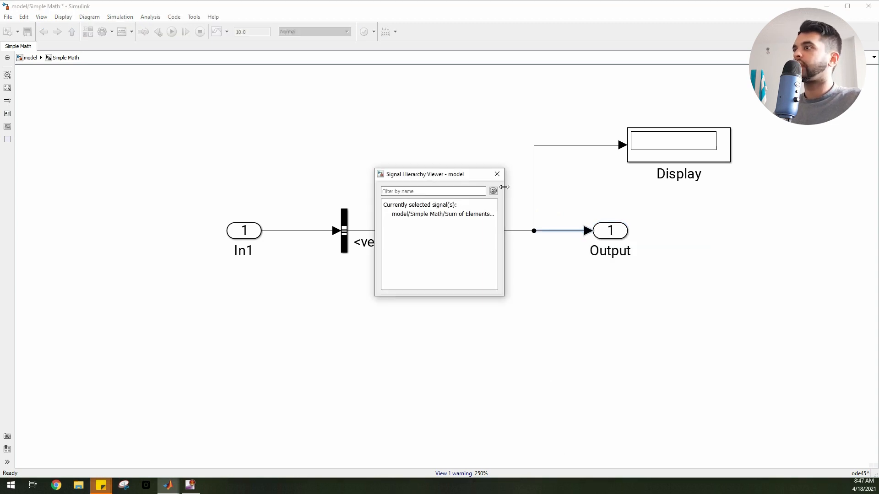
Highlight the vector signal back to its source constants A and B.
{"action": "left_click", "coordinate": [496, 175]}
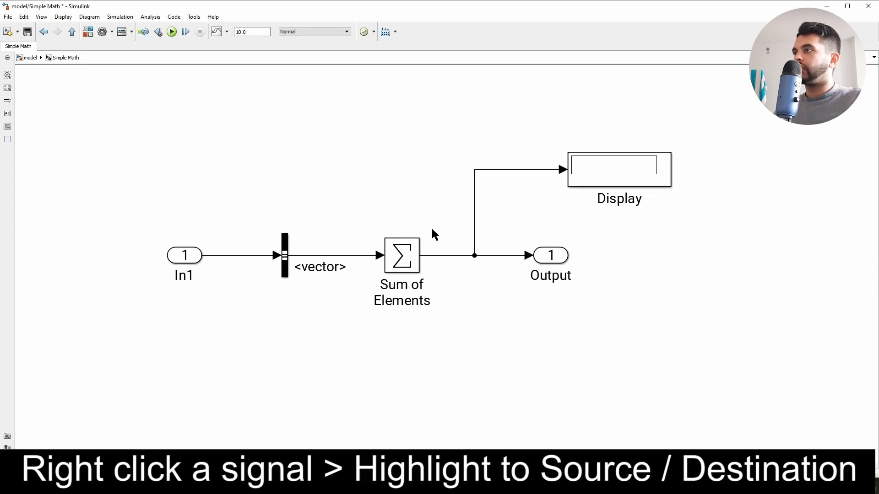
{"action": "right_click", "coordinate": [330, 261]}
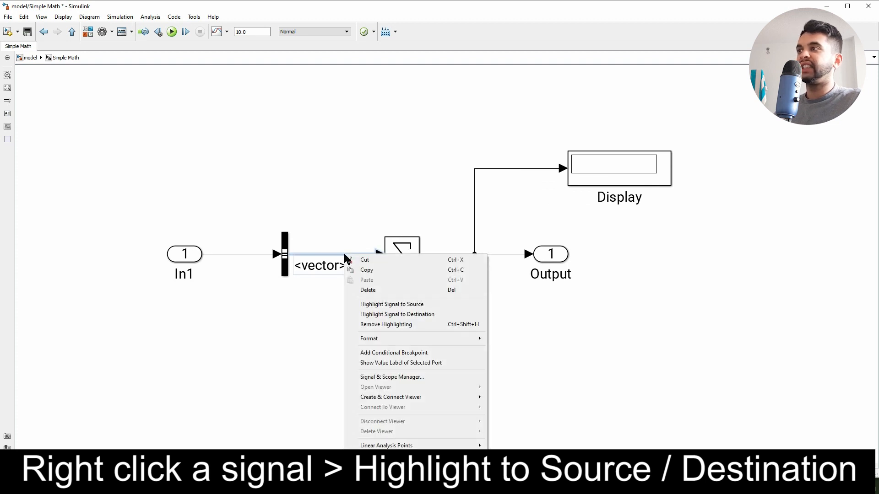
{"action": "left_click", "coordinate": [392, 304]}
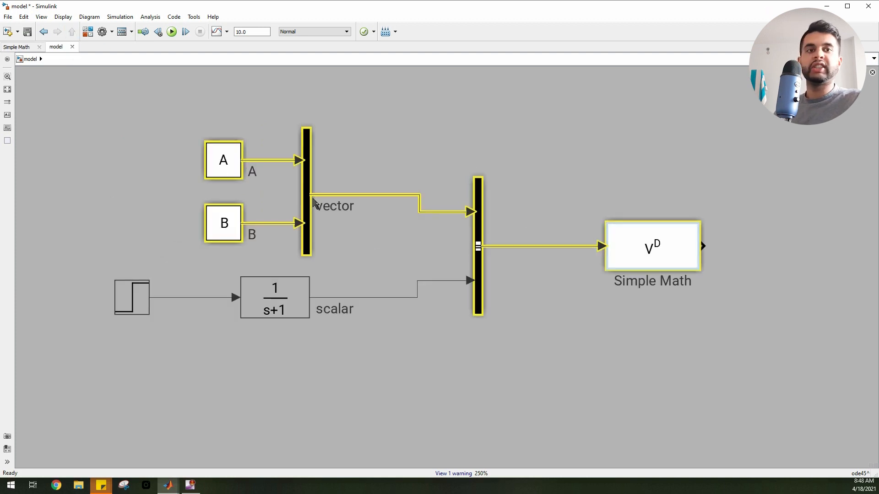
{"action": "left_click", "coordinate": [192, 128]}
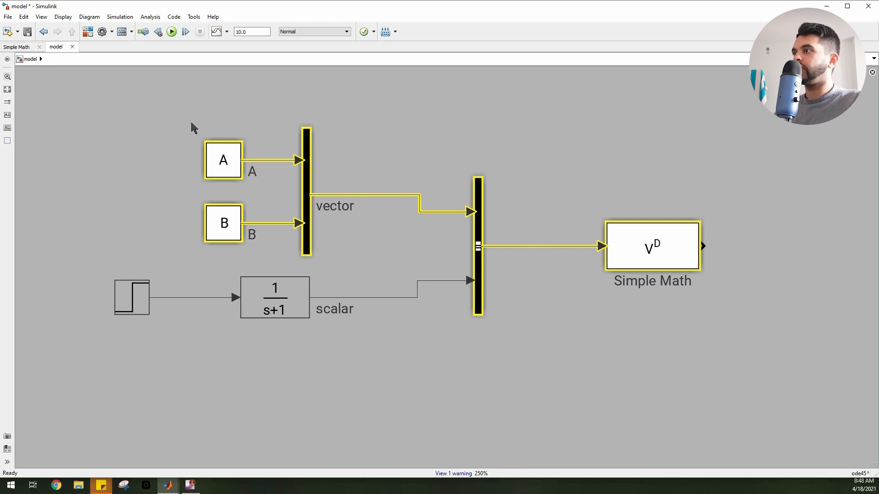
{"action": "double_click", "coordinate": [652, 245]}
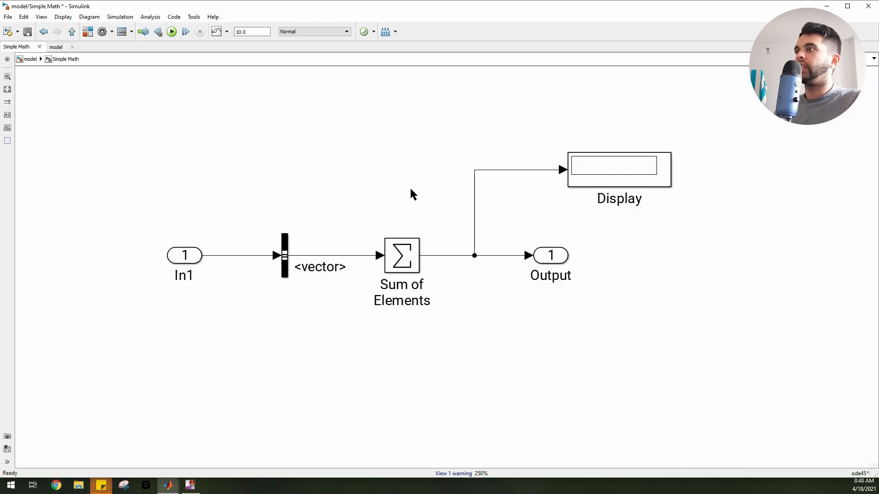
{"action": "left_click", "coordinate": [171, 32]}
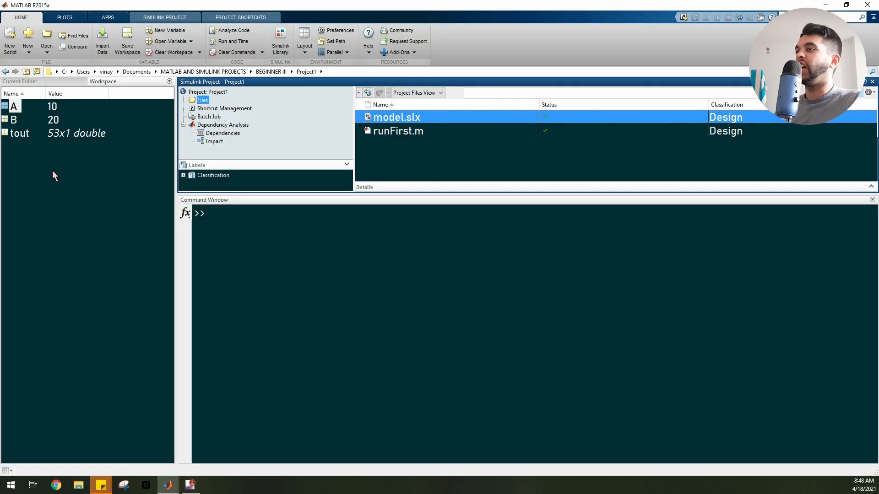
Run runFirst and open the 53x2 yout variable in the Variables editor.
{"action": "double_click", "coordinate": [19, 133]}
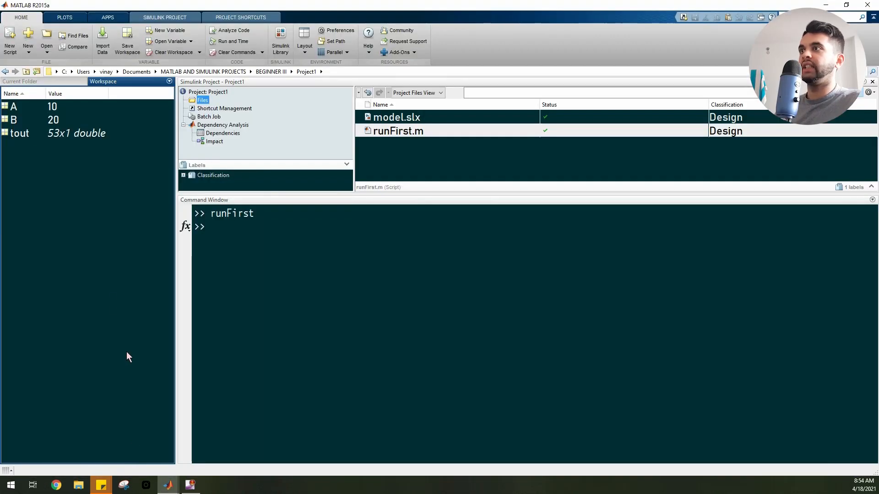
{"action": "double_click", "coordinate": [20, 132]}
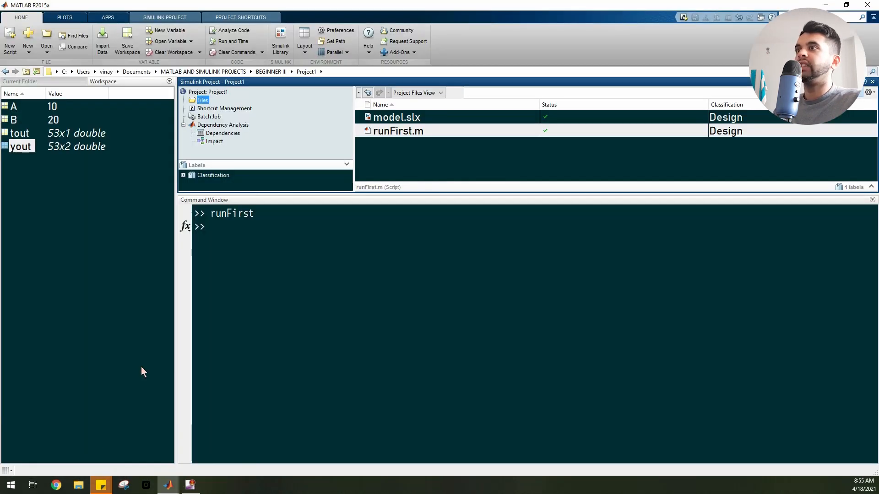
{"action": "double_click", "coordinate": [20, 146]}
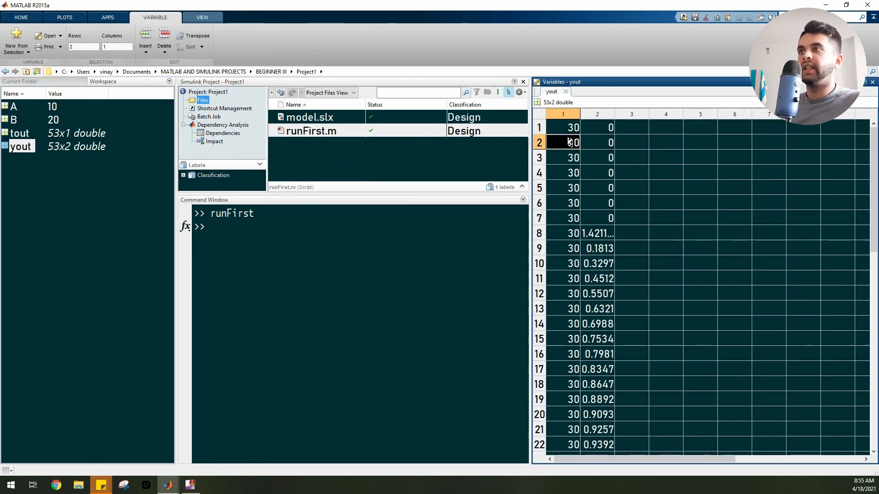
Extract yout's columns with X = yout(:,1) and Y = yout(:,2).
{"action": "scroll", "scroll_direction": "down", "scroll_amount": 3}
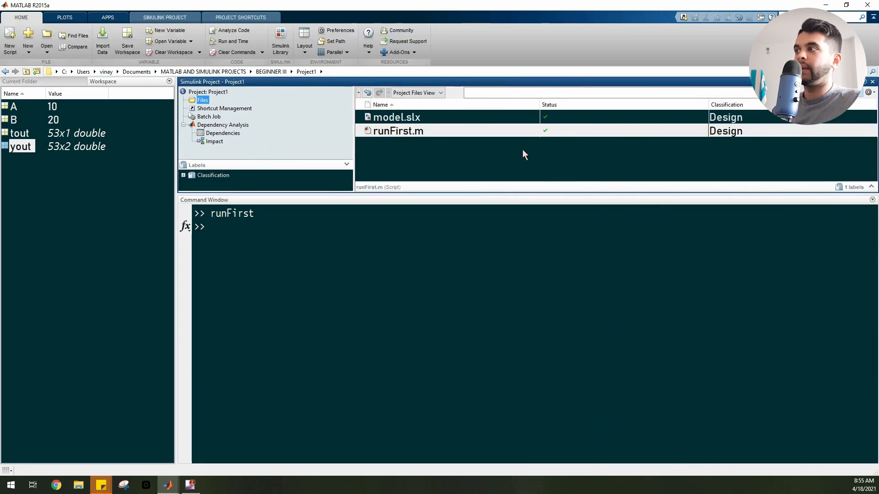
{"action": "type", "text": "yout(:,1)"}
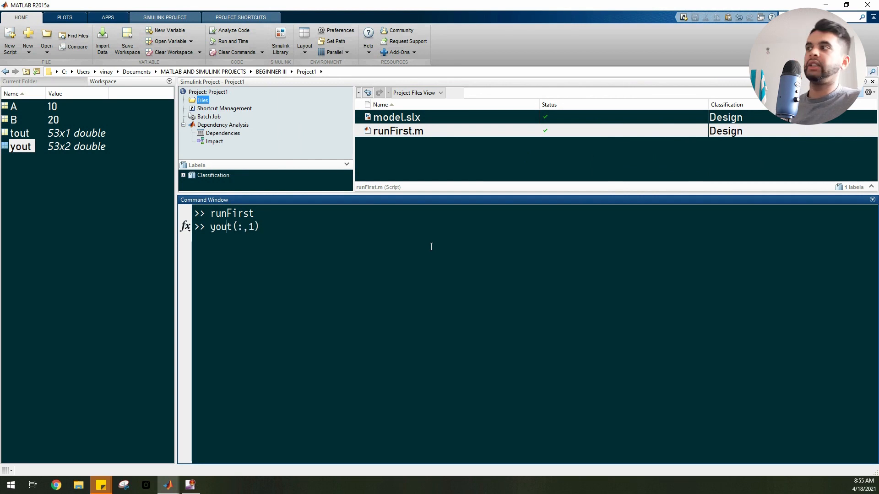
{"action": "key", "text": "Return"}
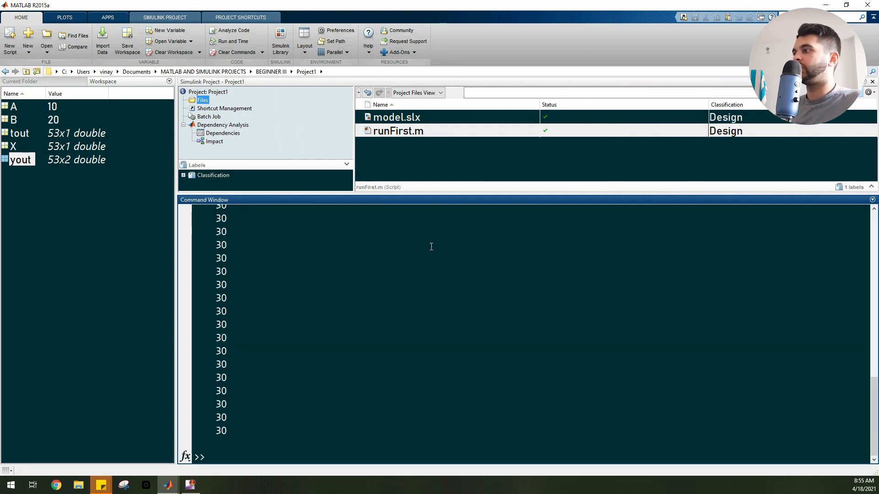
{"action": "type", "text": "Y = yout(:,2)"}
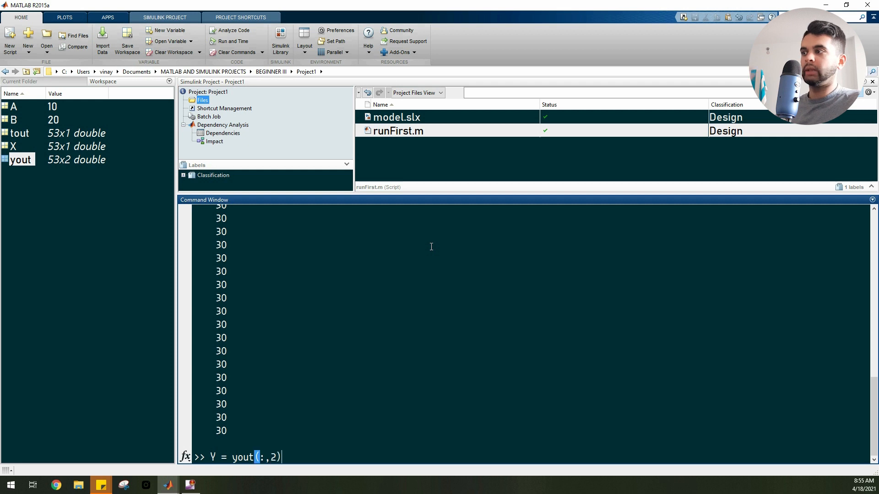
{"action": "key", "text": "Return"}
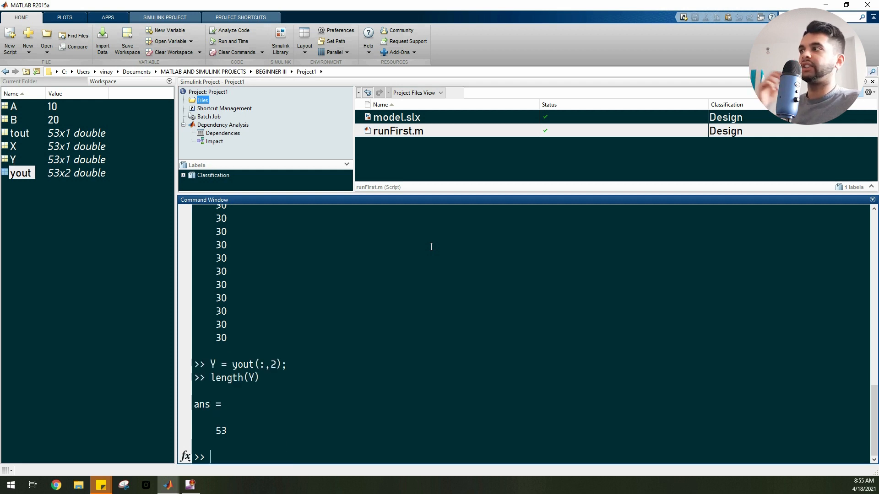
{"action": "mouse_move", "coordinate": [167, 485]}
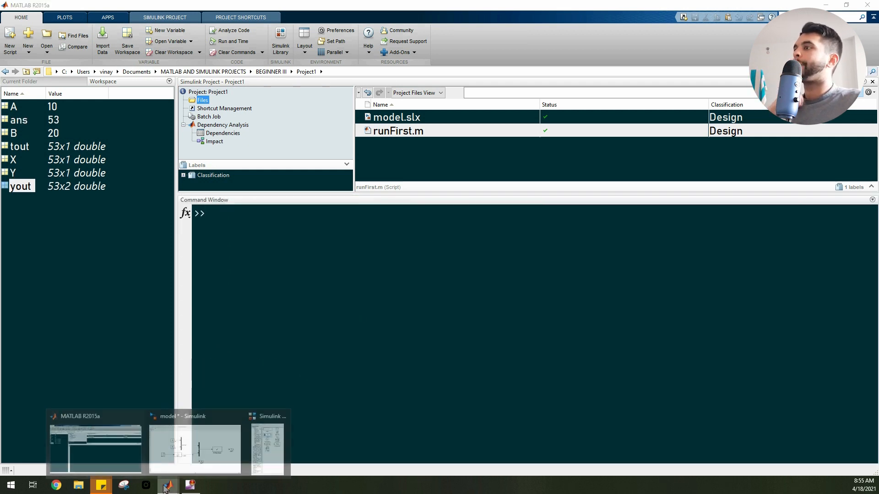
{"action": "left_click", "coordinate": [195, 449]}
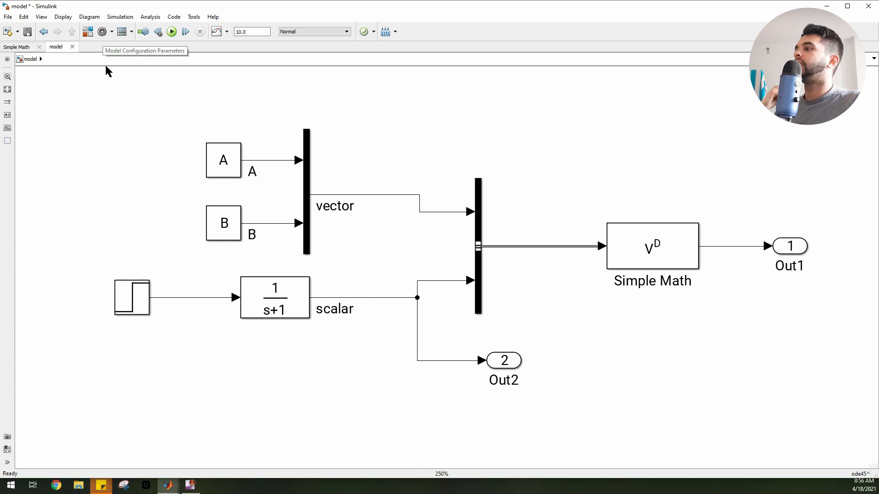
{"action": "mouse_move", "coordinate": [168, 485]}
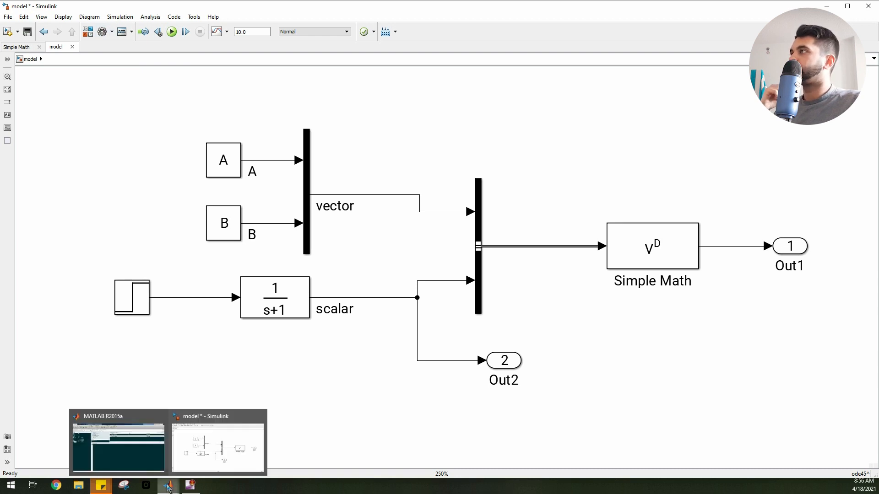
{"action": "mouse_move", "coordinate": [123, 77]}
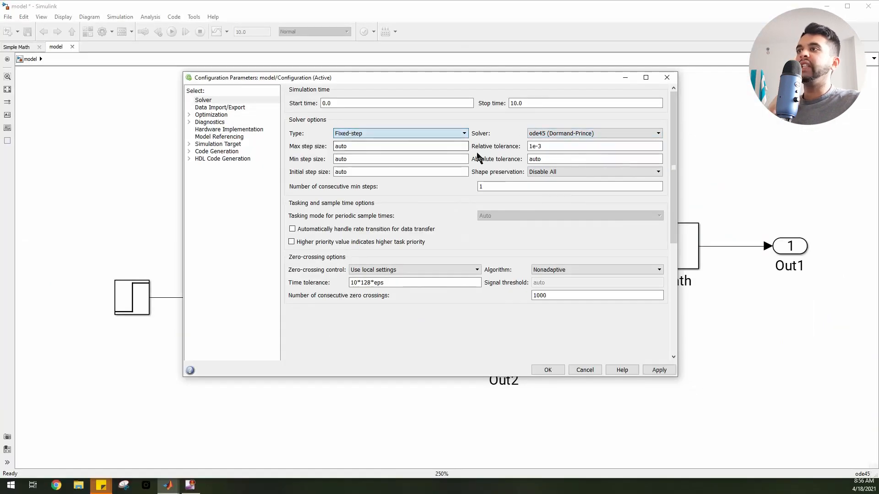
Set the fixed-step ode4 solver's step size to 0.01 and apply it.
{"action": "left_click", "coordinate": [593, 133]}
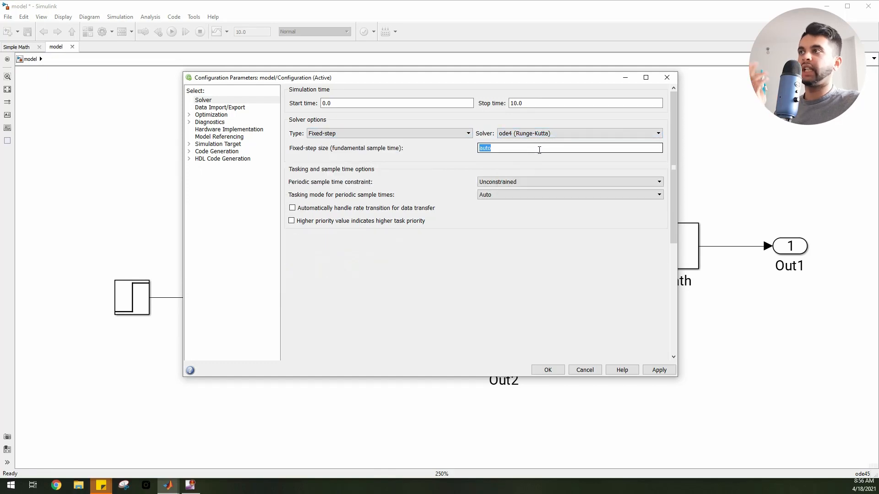
{"action": "type", "text": "0.01"}
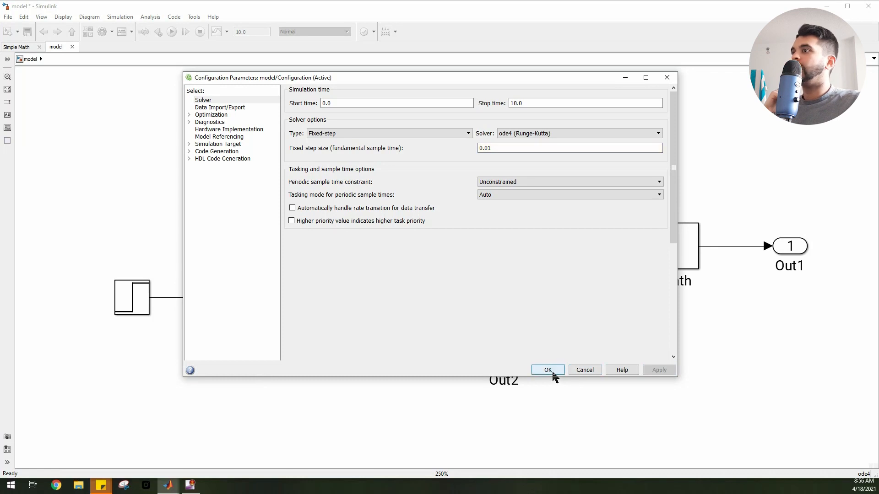
{"action": "left_click", "coordinate": [547, 370]}
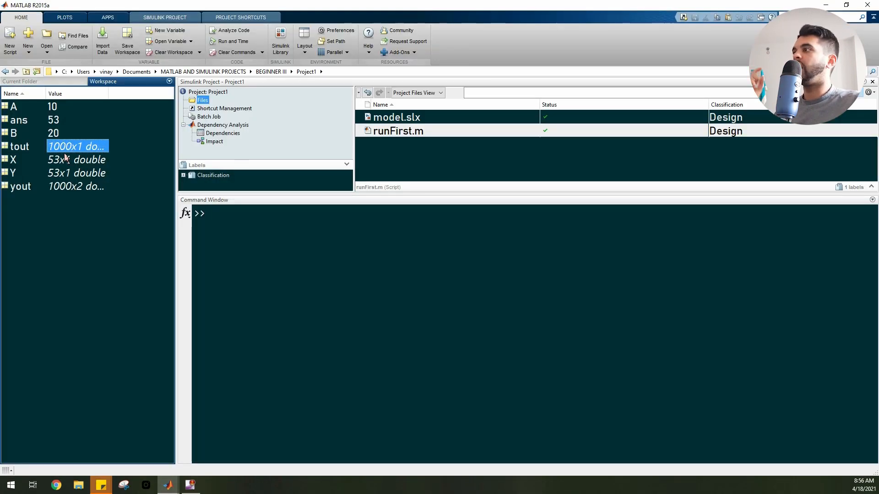
Reset the MATLAB workspace to only A and B by rerunning runFirst.
{"action": "left_click", "coordinate": [76, 186]}
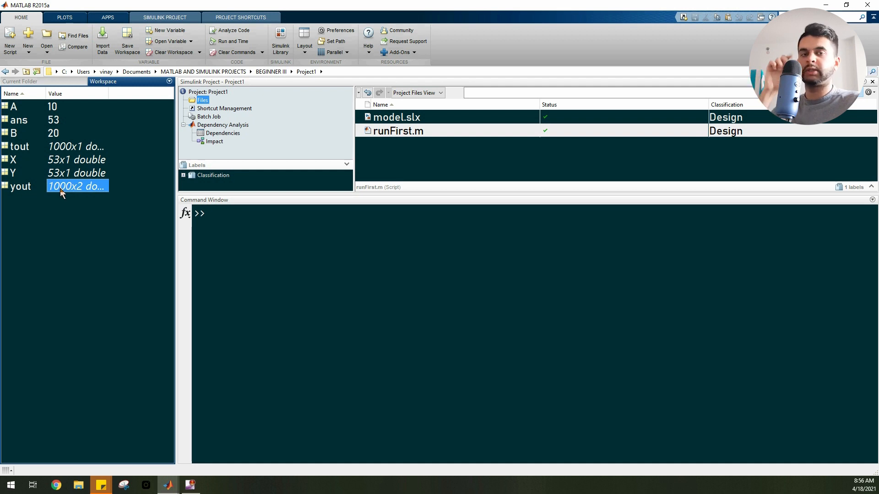
{"action": "left_click", "coordinate": [227, 396]}
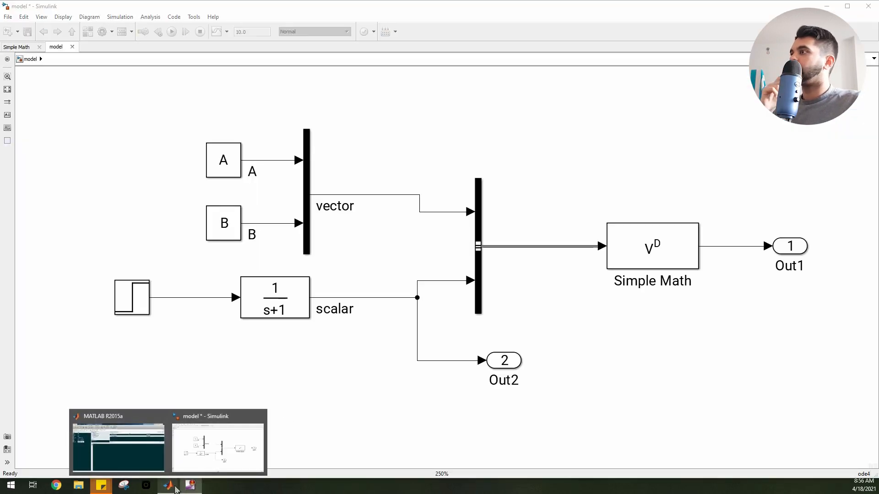
{"action": "left_click", "coordinate": [117, 443]}
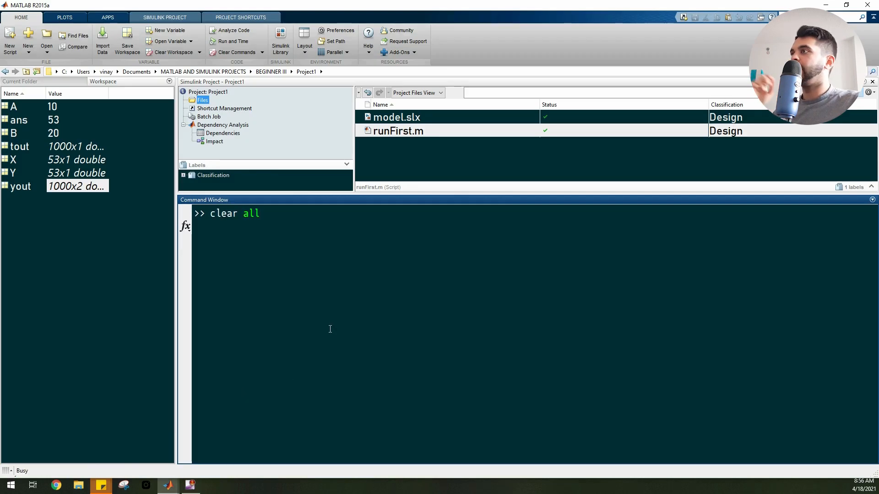
{"action": "double_click", "coordinate": [398, 131]}
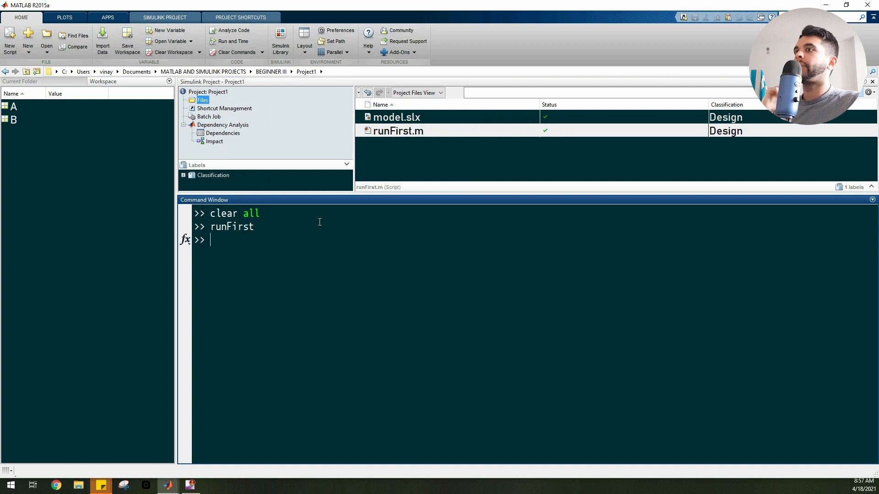
{"action": "double_click", "coordinate": [397, 117]}
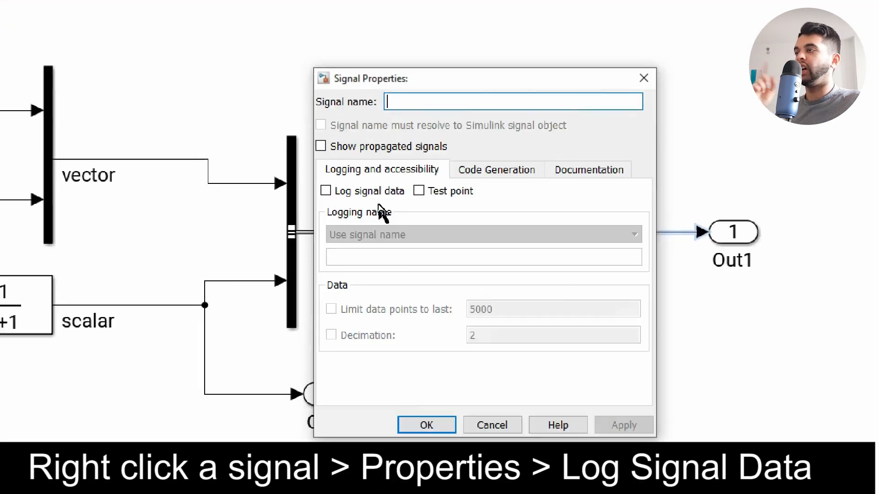
Enable signal logging on the Simple Math output with custom logging name 'vin'.
{"action": "left_click", "coordinate": [326, 191]}
{"action": "type", "text": "vin"}
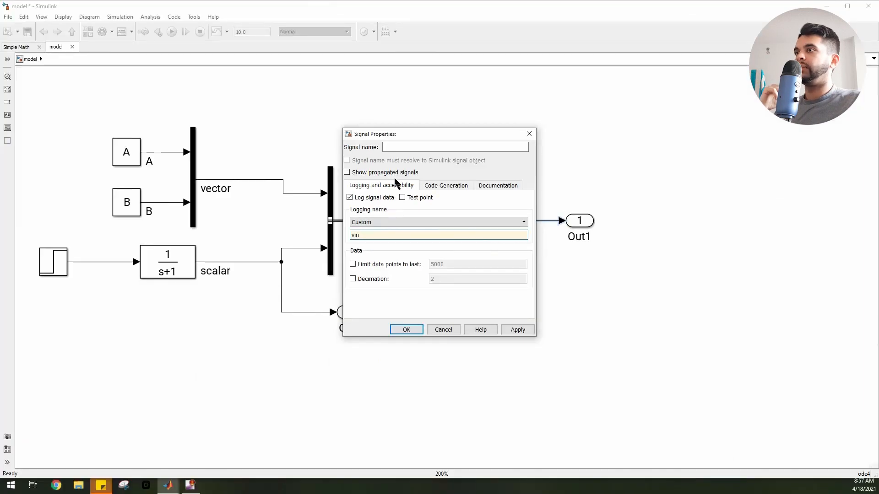
{"action": "left_click", "coordinate": [407, 330]}
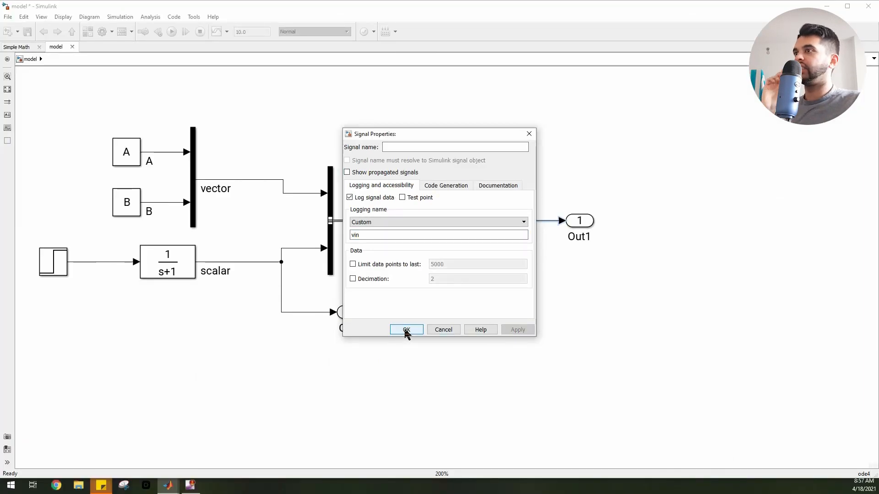
{"action": "left_click", "coordinate": [406, 330]}
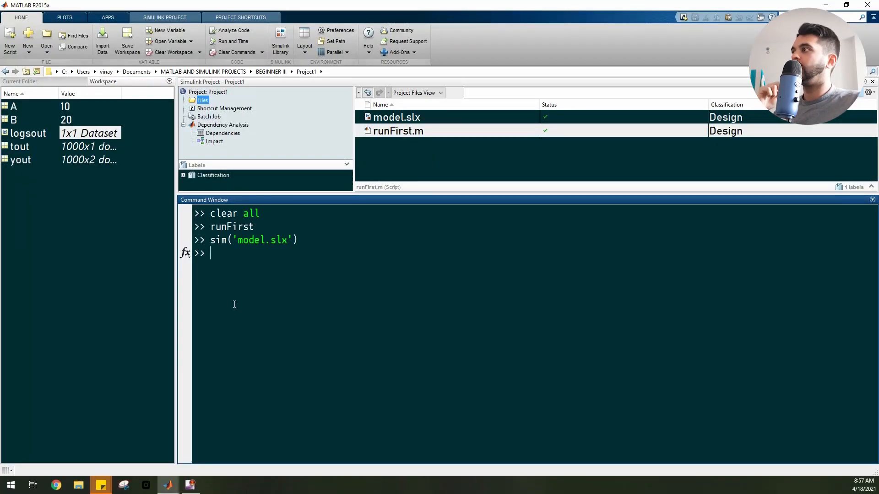
Inspect the 1x1 logsout Dataset and its Name in the Variable Editor.
{"action": "left_click", "coordinate": [27, 133]}
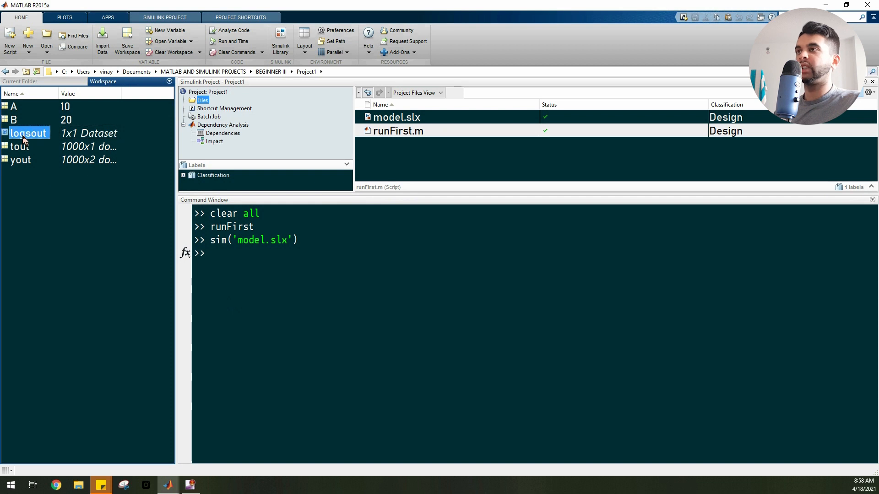
{"action": "double_click", "coordinate": [28, 132]}
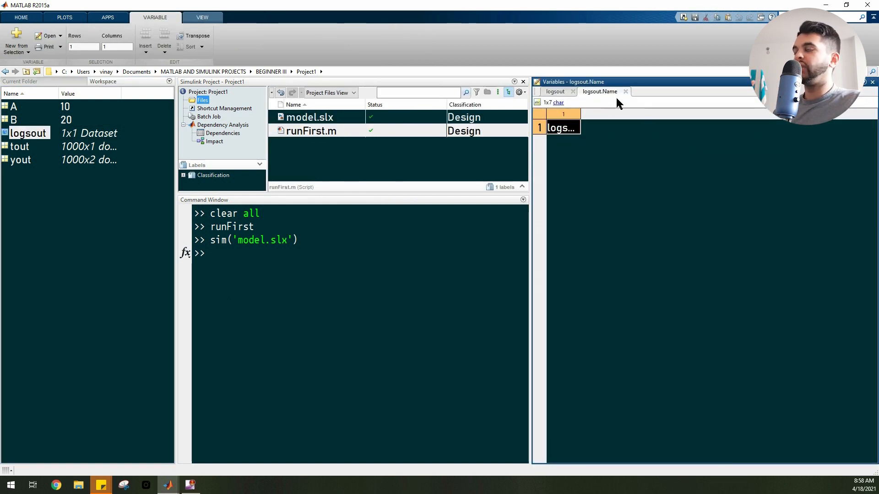
{"action": "left_click", "coordinate": [626, 91]}
{"action": "type", "text": "clc"}
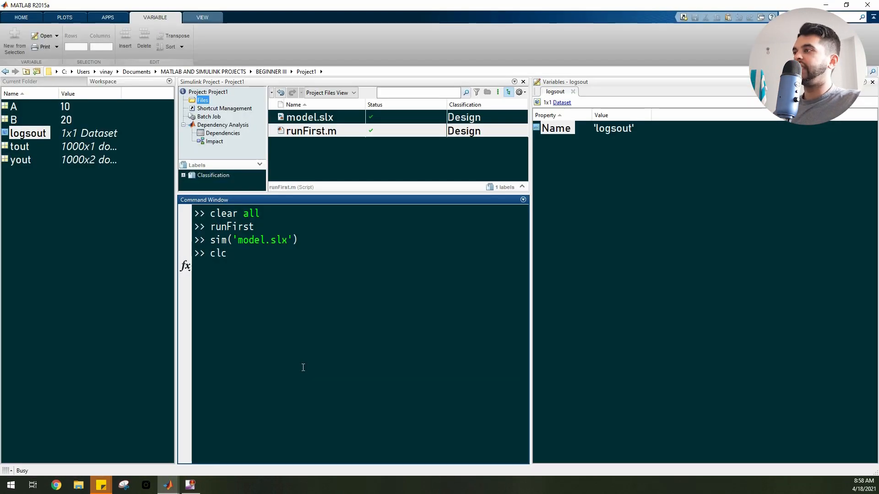
{"action": "left_click", "coordinate": [167, 485]}
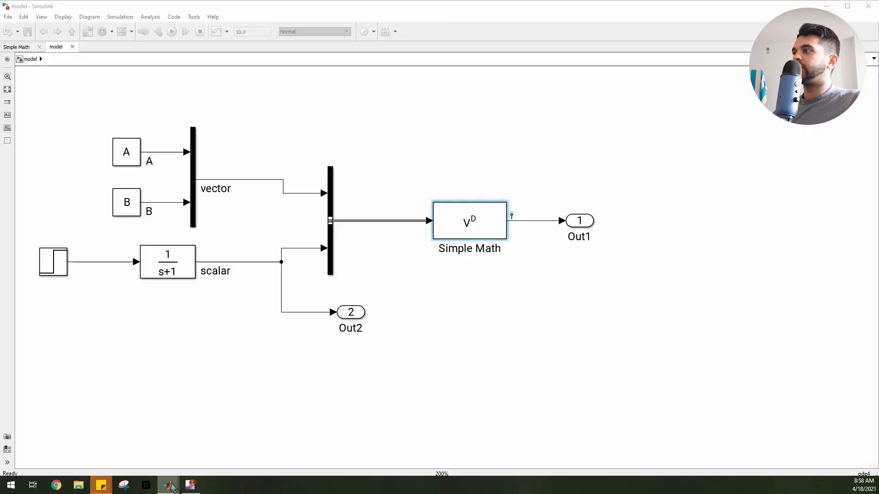
Extract the vin signal into VD with logsout.getElement.
{"action": "left_click", "coordinate": [167, 485]}
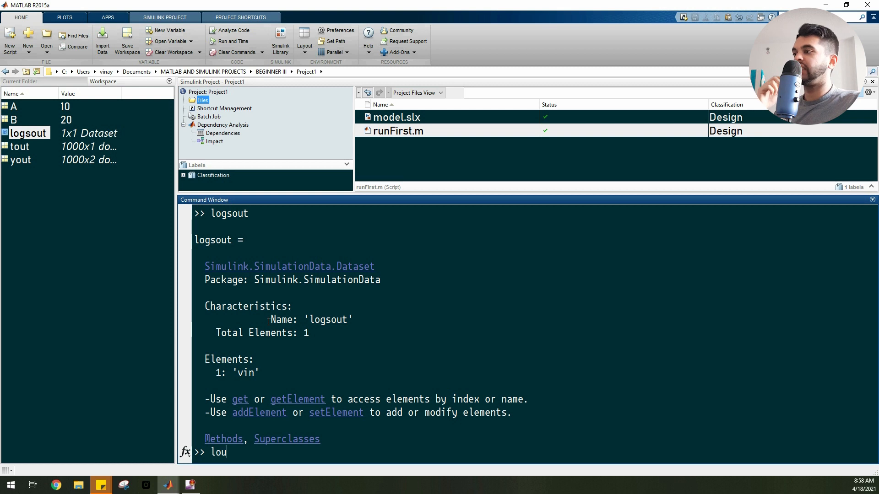
{"action": "type", "text": "VD = los"}
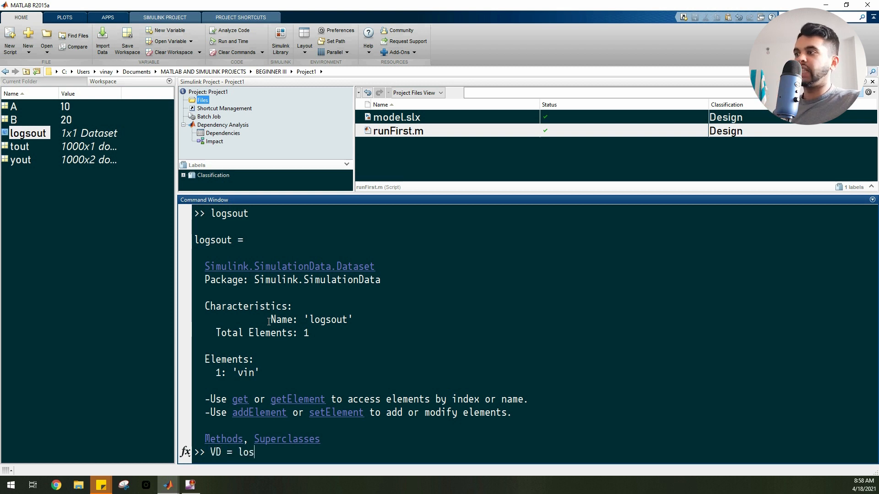
{"action": "type", "text": "gout.getElement("}
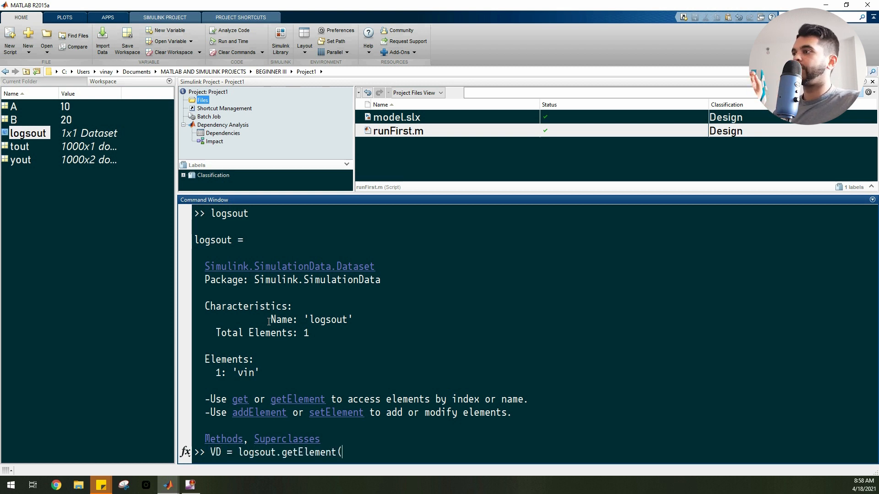
{"action": "type", "text": "'vin')"}
{"action": "key", "text": "Return"}
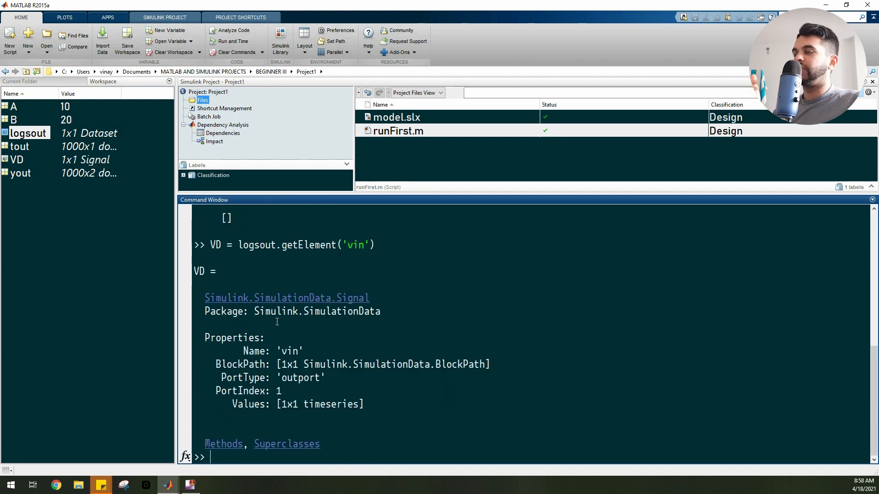
Print VD's 1001-sample data values, starting at 30.
{"action": "double_click", "coordinate": [355, 245]}
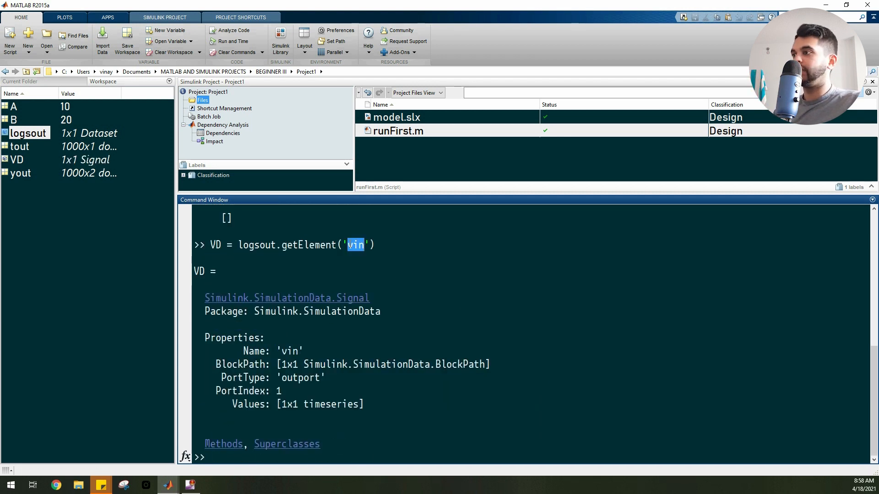
{"action": "type", "text": "VD.Values"}
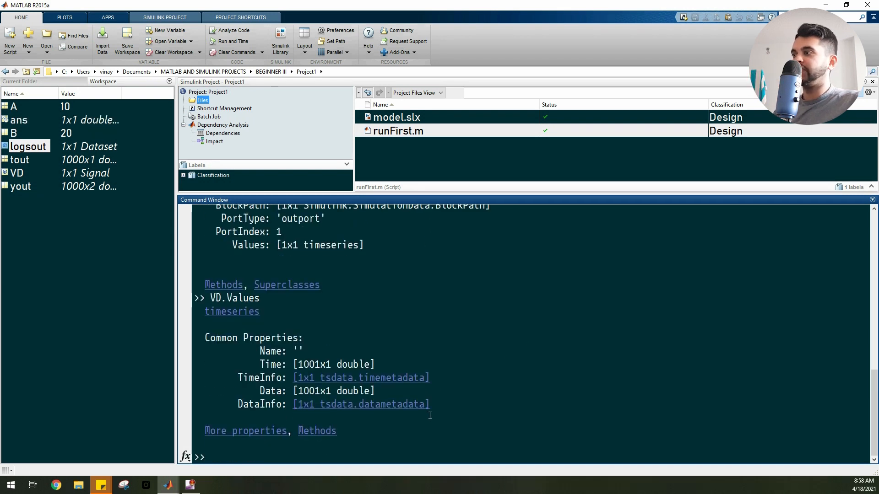
{"action": "key", "text": "Return"}
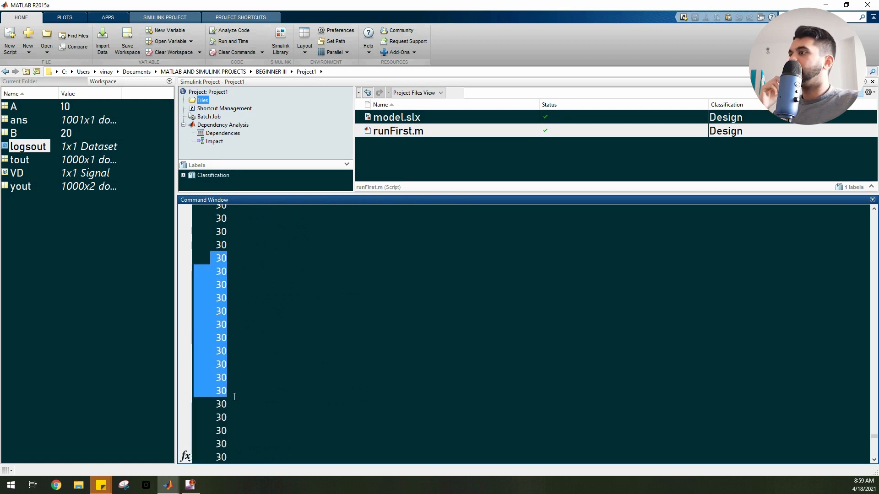
{"action": "left_click", "coordinate": [257, 377]}
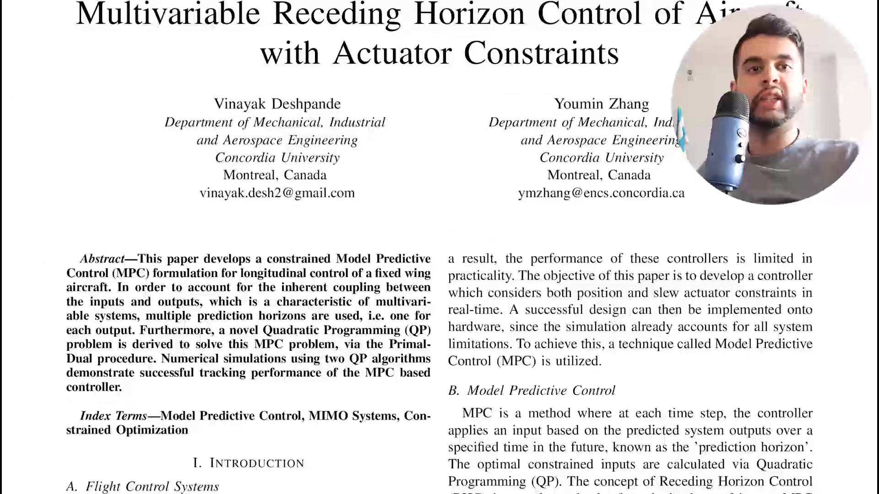
Scroll through the paper's abstract and introduction down to the MPC illustration figure.
{"action": "scroll", "scroll_direction": "down", "scroll_amount": 3}
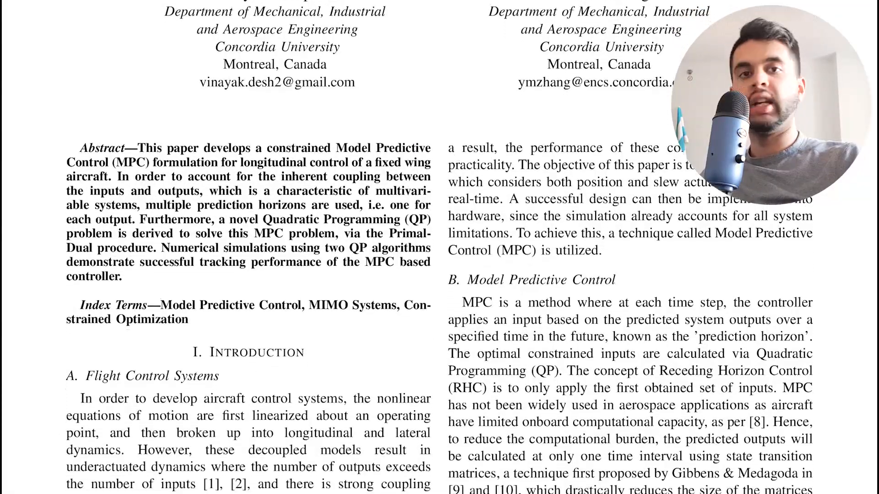
{"action": "scroll", "scroll_direction": "down", "scroll_amount": 3}
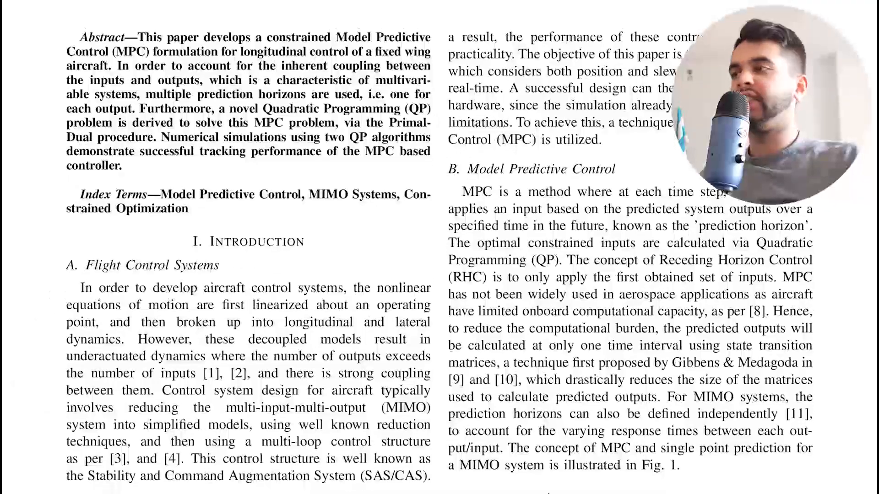
{"action": "scroll", "scroll_direction": "down", "scroll_amount": 3}
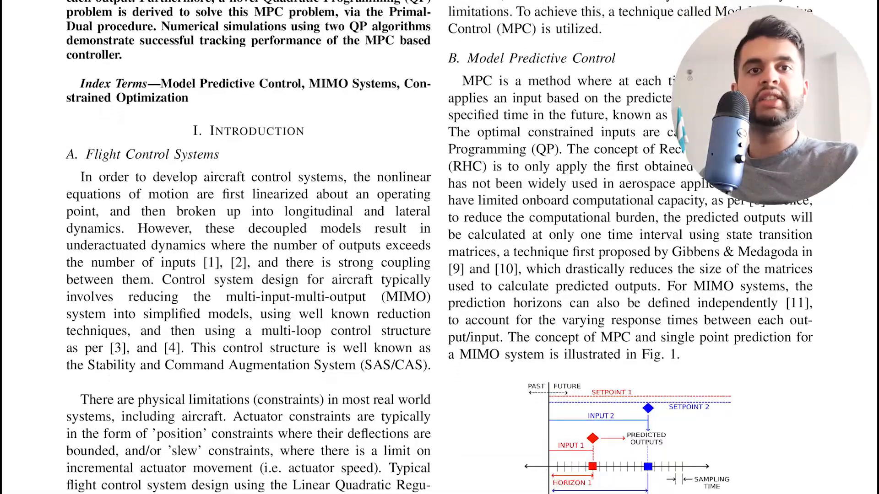
{"action": "scroll", "scroll_direction": "down", "scroll_amount": 3}
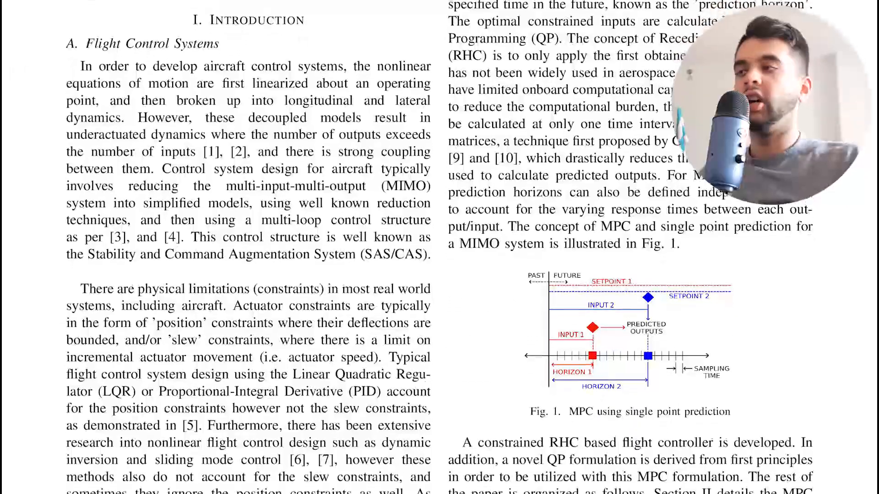